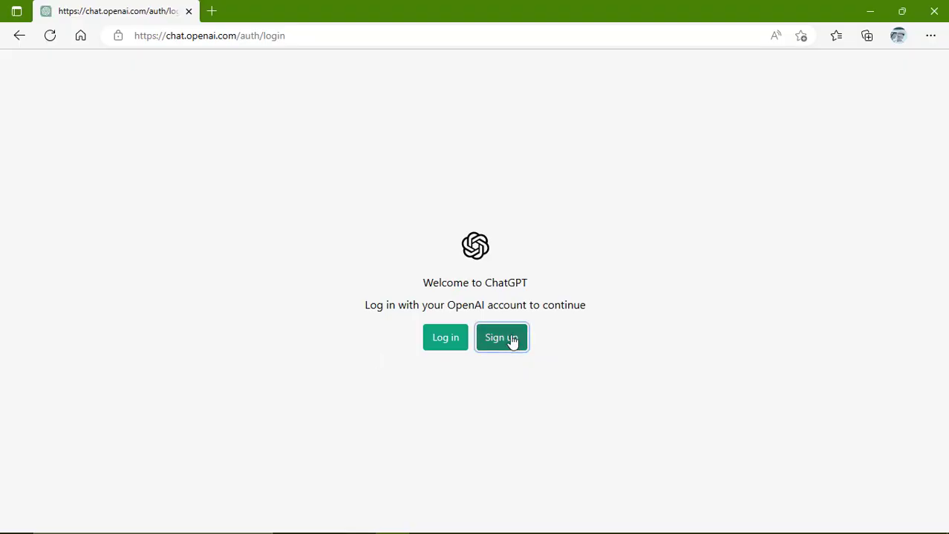
Log in to ChatGPT and land on an empty new chat
{"action": "left_click", "coordinate": [502, 337]}
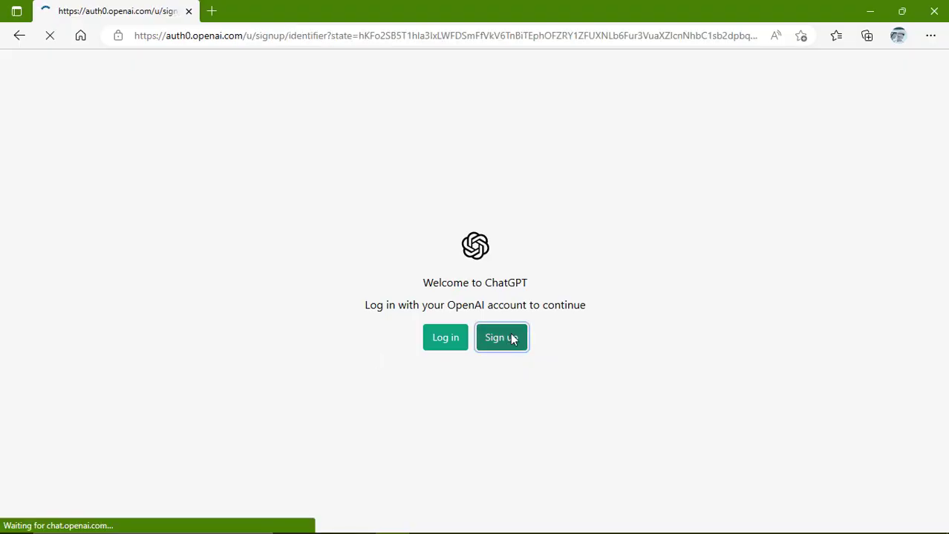
{"action": "left_click", "coordinate": [502, 339]}
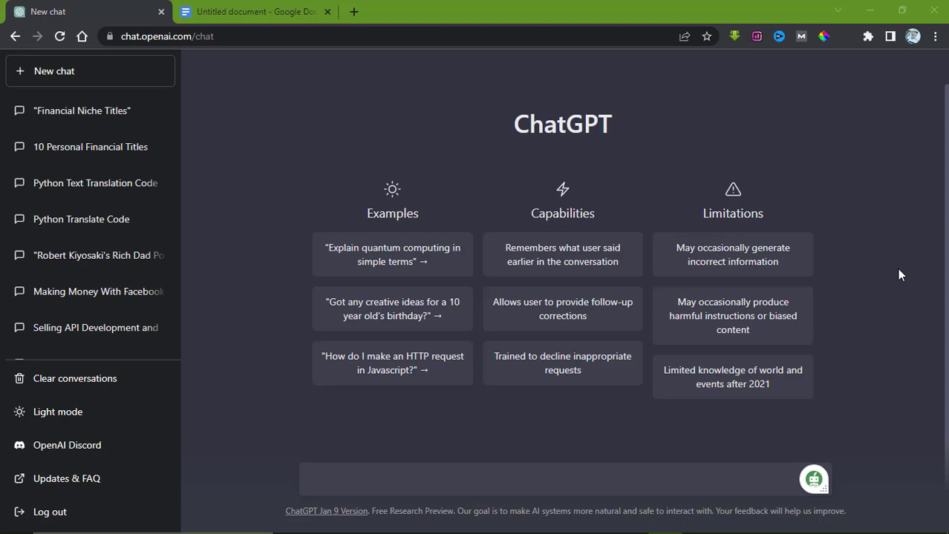
{"action": "mouse_move", "coordinate": [897, 303]}
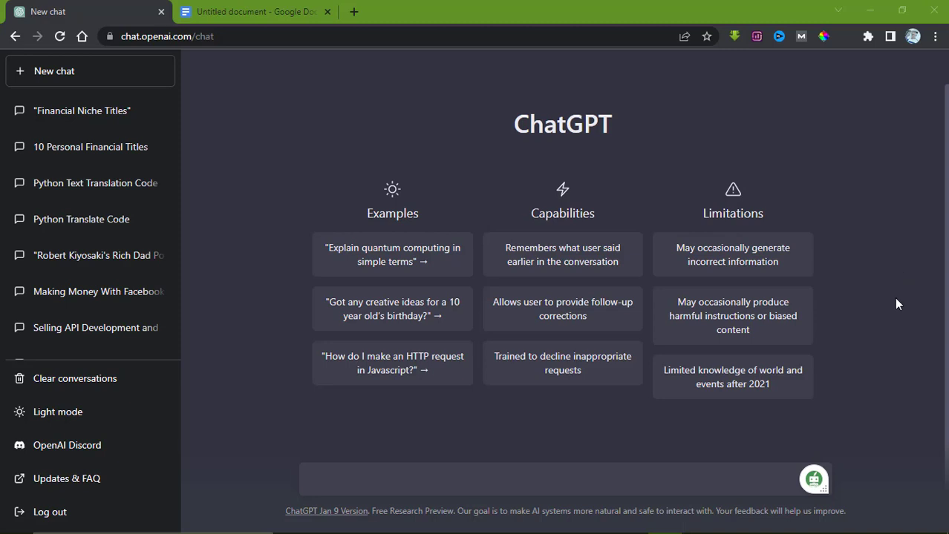
Ask ChatGPT to 'generate 10 killer titles for a financial niche'
{"action": "left_click", "coordinate": [407, 487]}
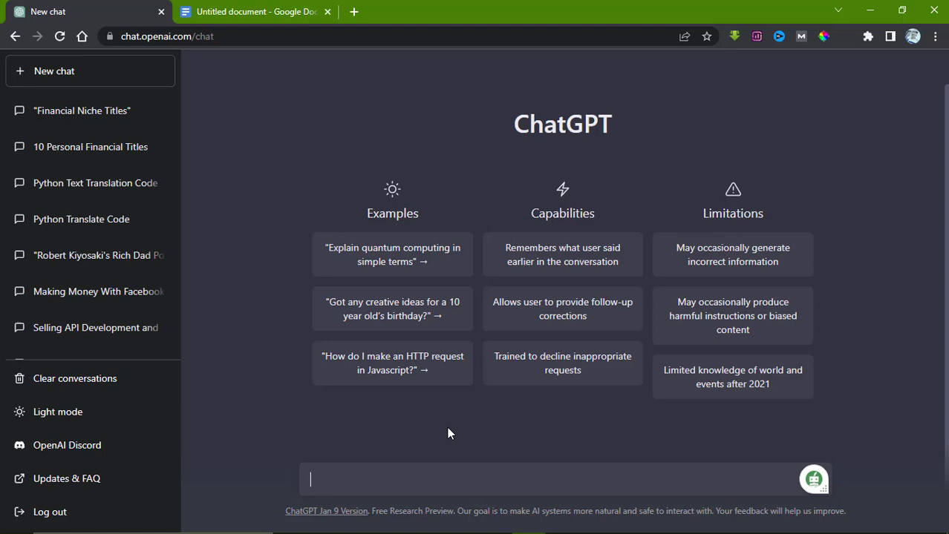
{"action": "type", "text": "ger"}
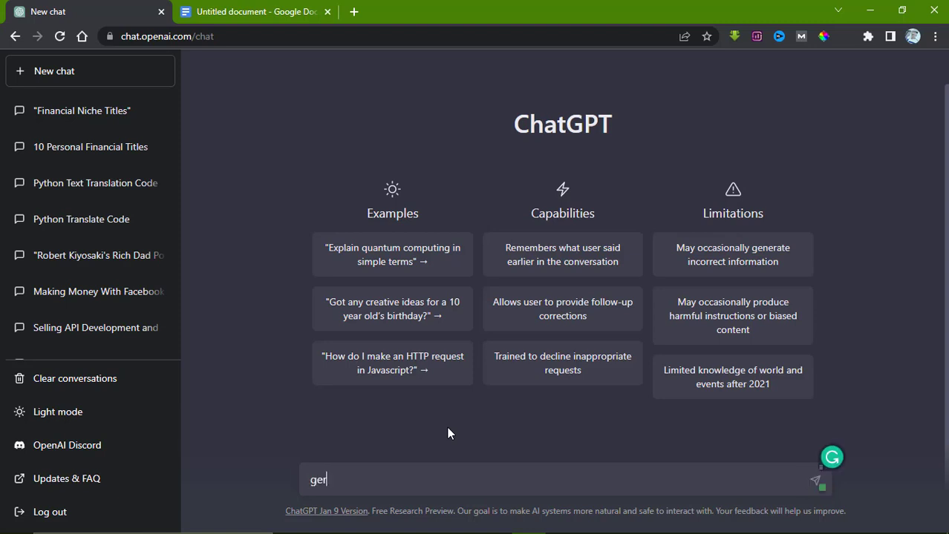
{"action": "key", "text": "Backspace"}
{"action": "type", "text": "nerate 10 killer titles for a financial"}
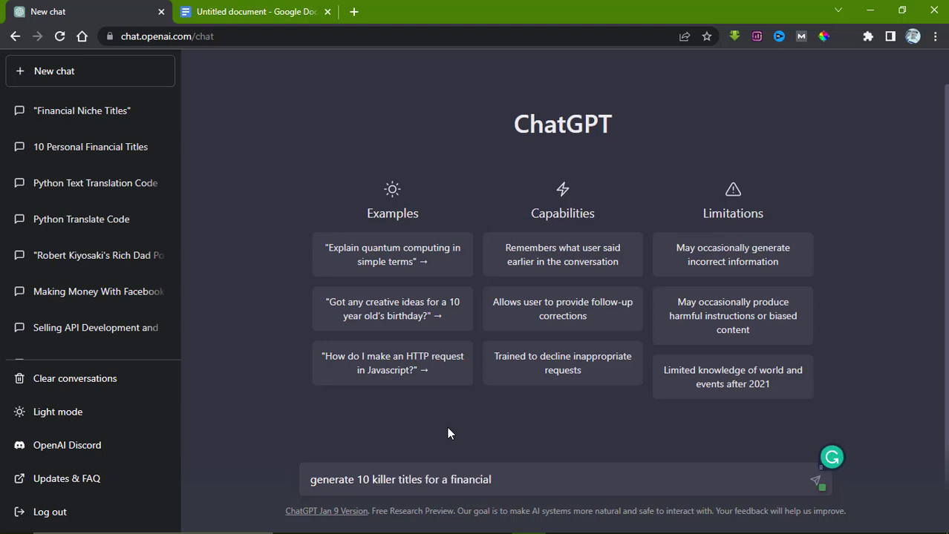
{"action": "type", "text": "niche"}
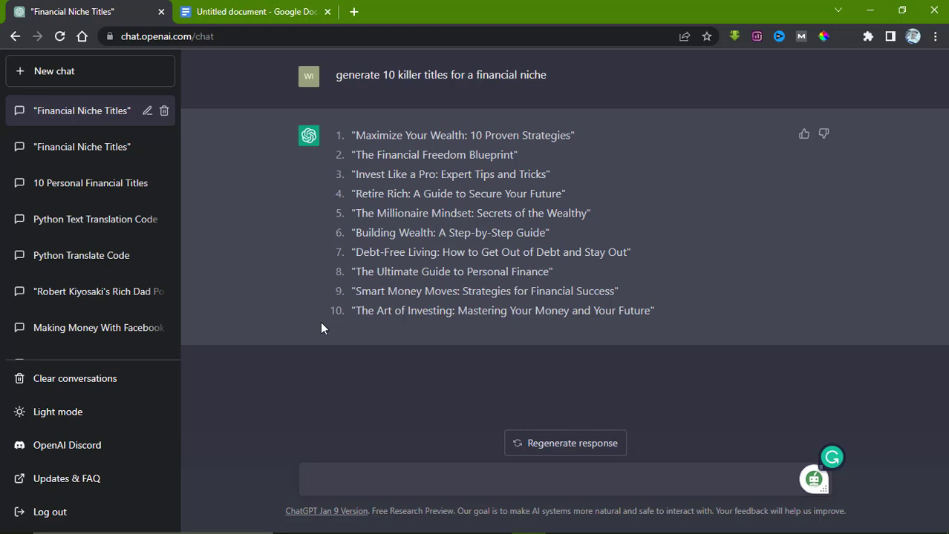
{"action": "mouse_move", "coordinate": [425, 330]}
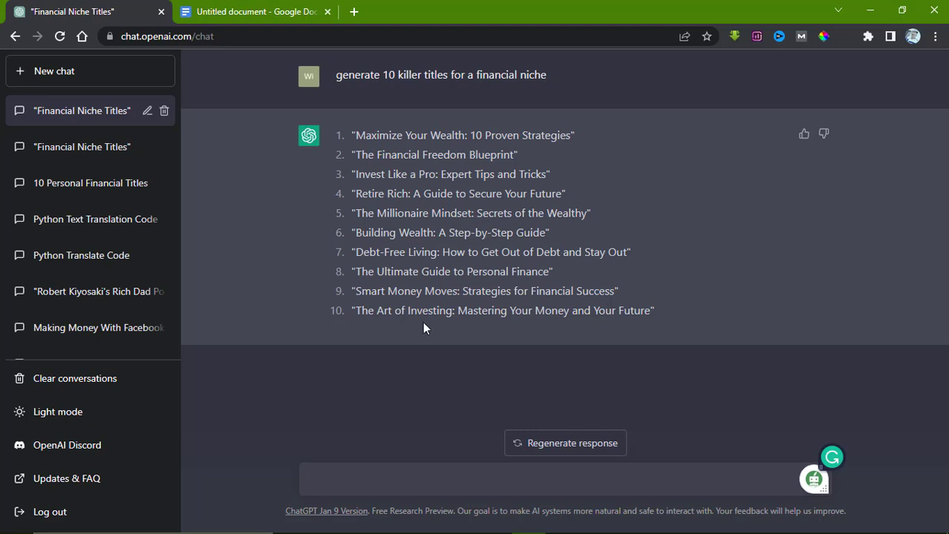
{"action": "mouse_move", "coordinate": [547, 334]}
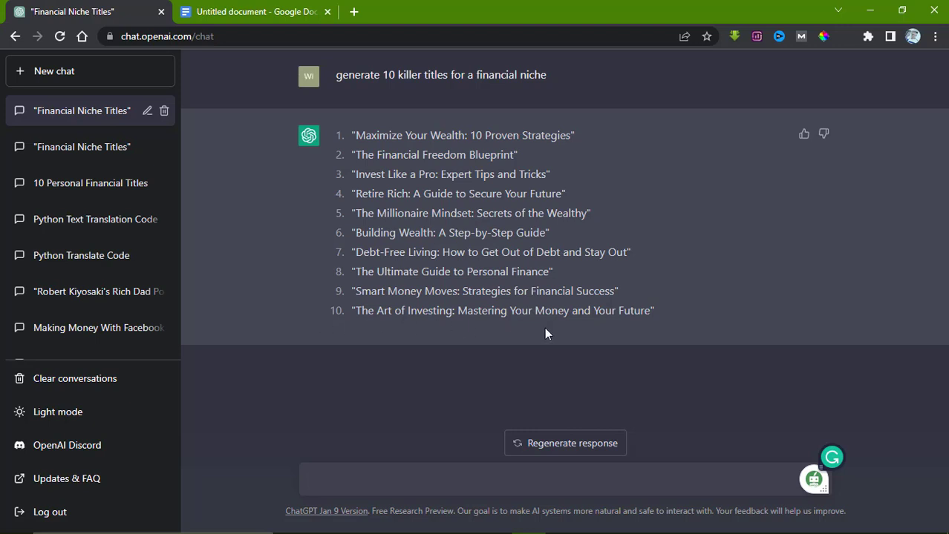
{"action": "mouse_move", "coordinate": [493, 340]}
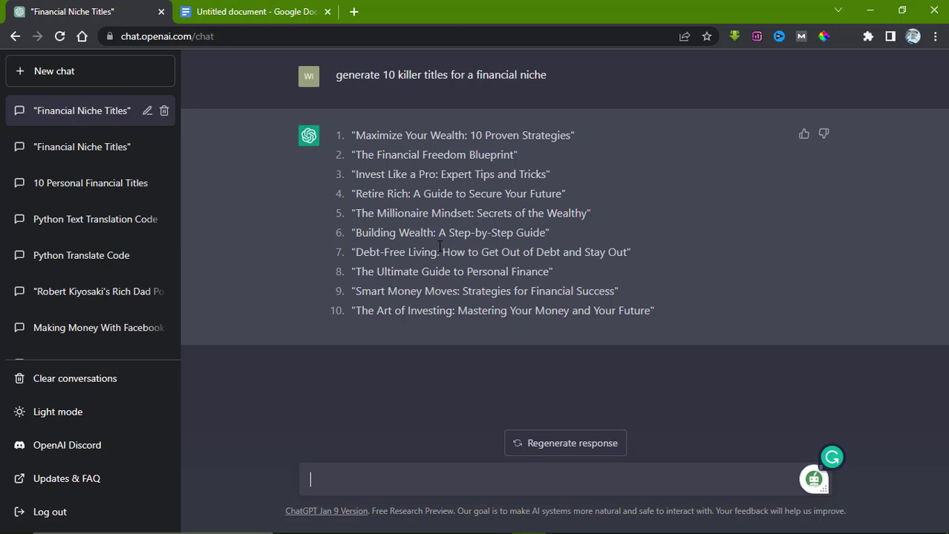
{"action": "mouse_move", "coordinate": [508, 245]}
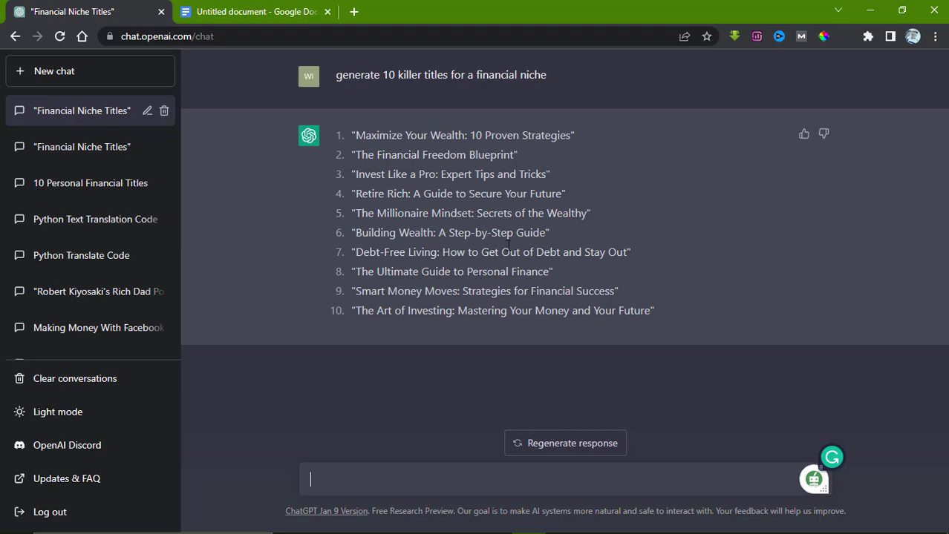
{"action": "mouse_move", "coordinate": [490, 173]}
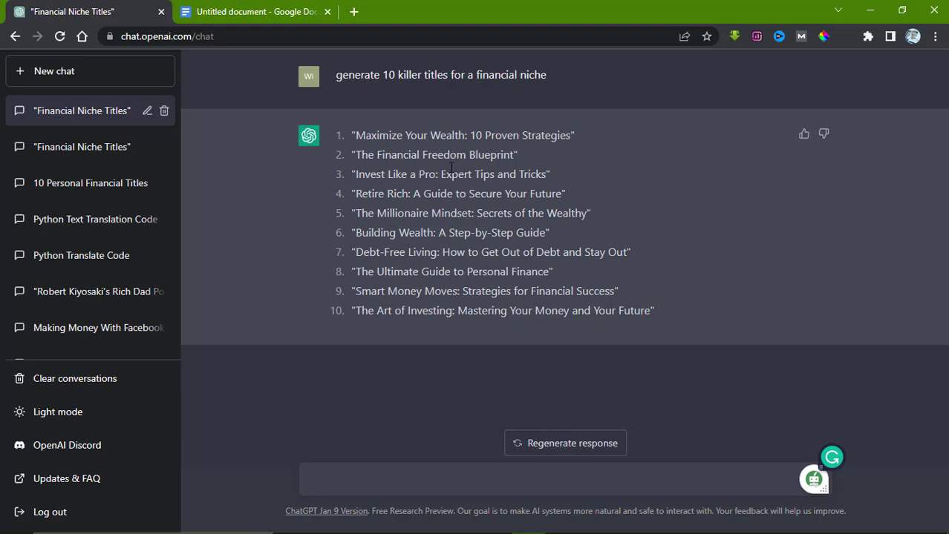
{"action": "mouse_move", "coordinate": [521, 170]}
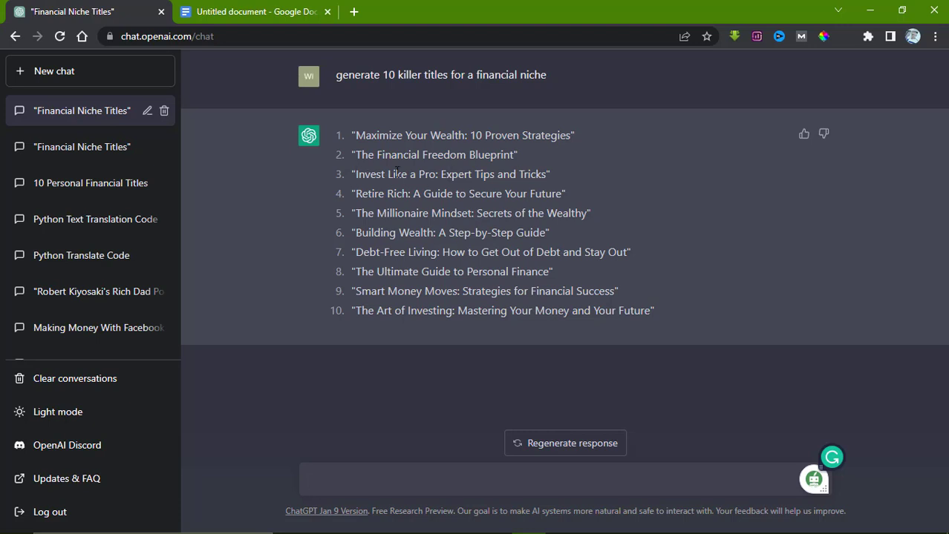
{"action": "mouse_move", "coordinate": [428, 154]}
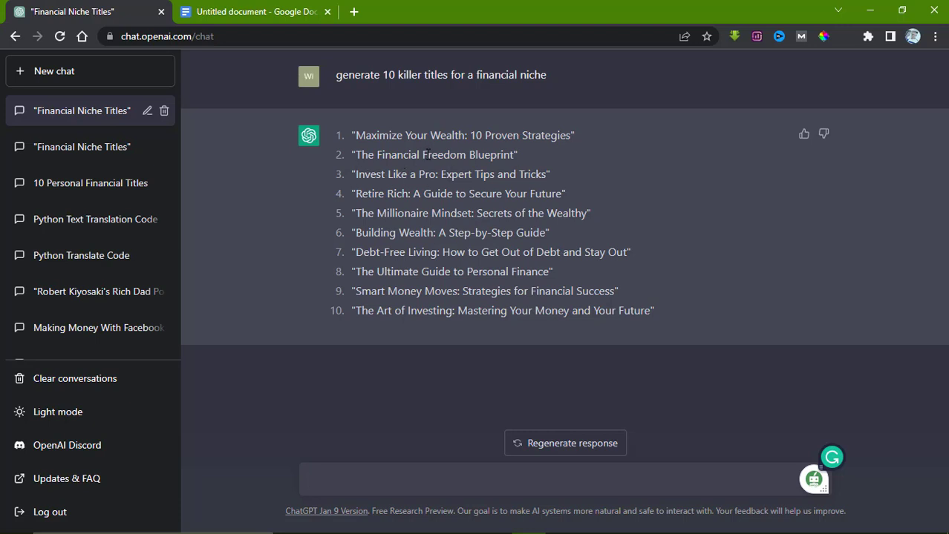
Copy the title 'The Financial Freedom Blueprint' and switch to the Google Doc
{"action": "left_click", "coordinate": [476, 478]}
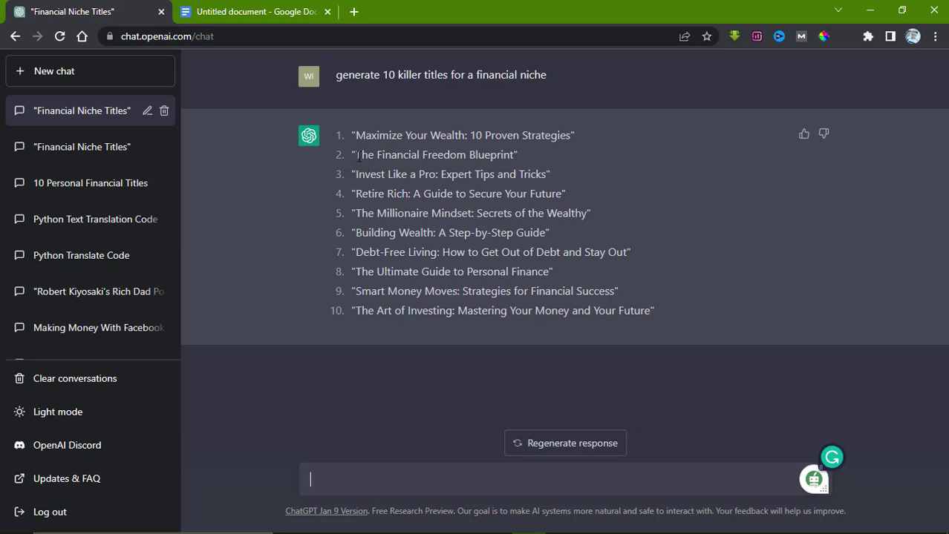
{"action": "left_click_drag", "start_coordinate": [355, 154], "coordinate": [510, 154]}
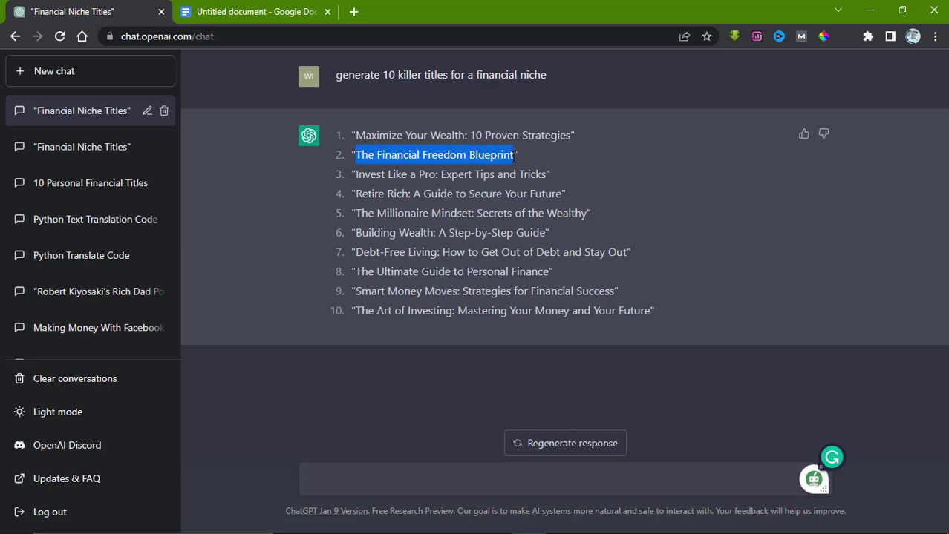
{"action": "mouse_move", "coordinate": [573, 193]}
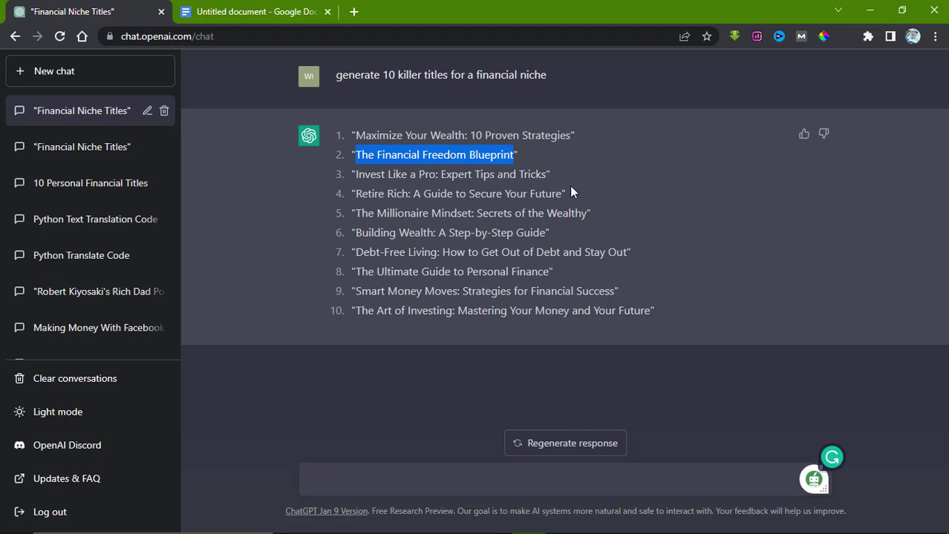
{"action": "left_click", "coordinate": [256, 12]}
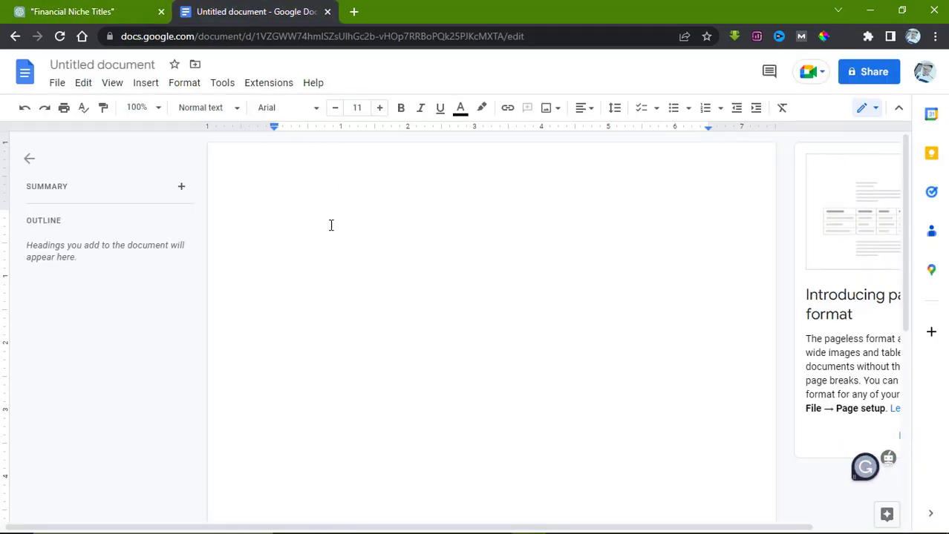
{"action": "mouse_move", "coordinate": [329, 219]}
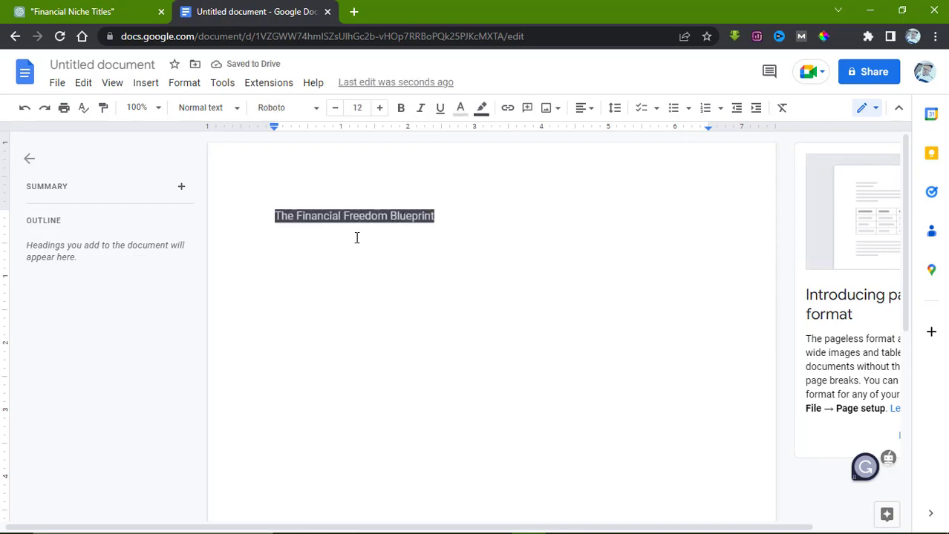
{"action": "mouse_move", "coordinate": [319, 228]}
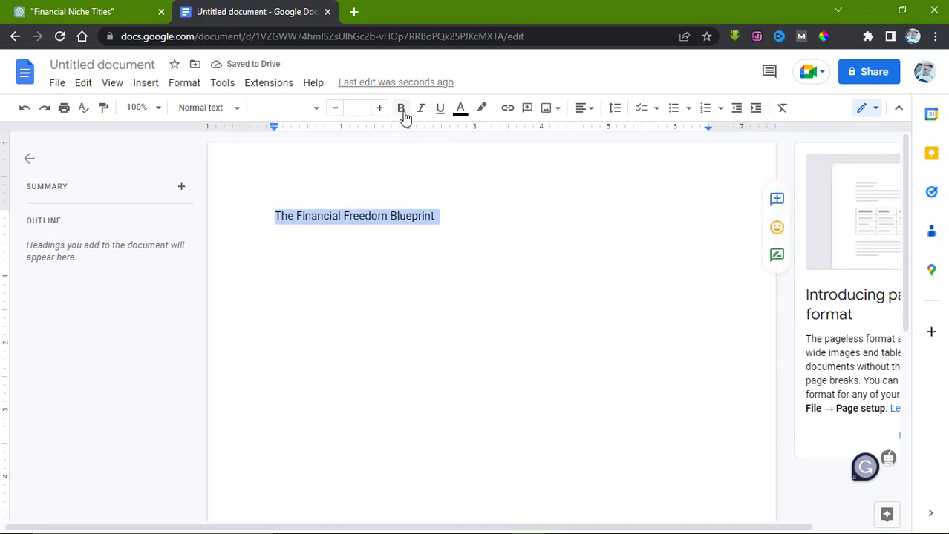
Make the pasted title bold and centred on the page
{"action": "left_click", "coordinate": [401, 107]}
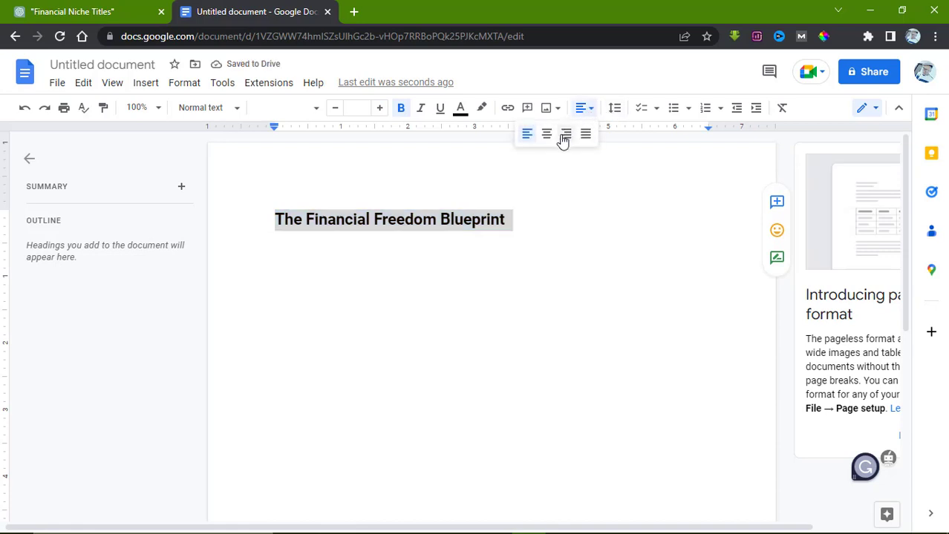
{"action": "left_click", "coordinate": [546, 134]}
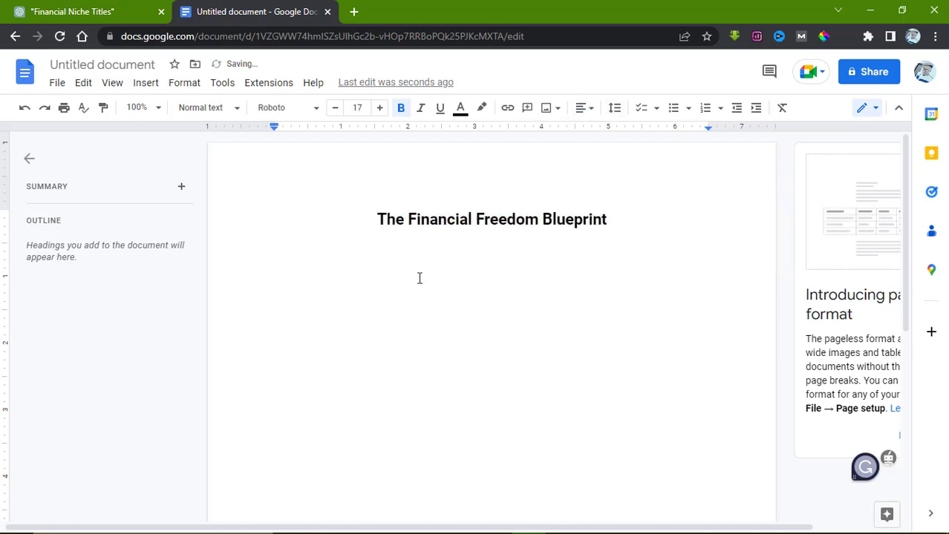
{"action": "mouse_move", "coordinate": [545, 252]}
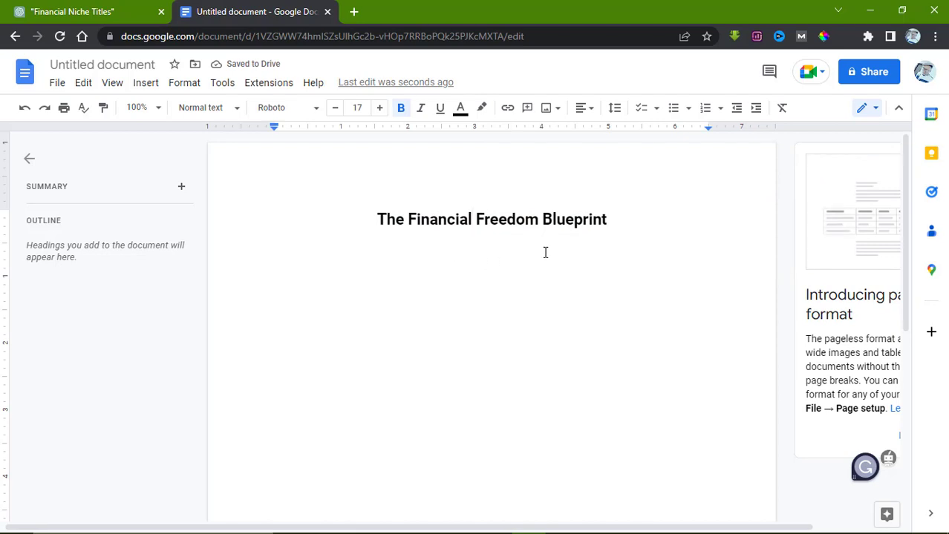
{"action": "left_click", "coordinate": [82, 10]}
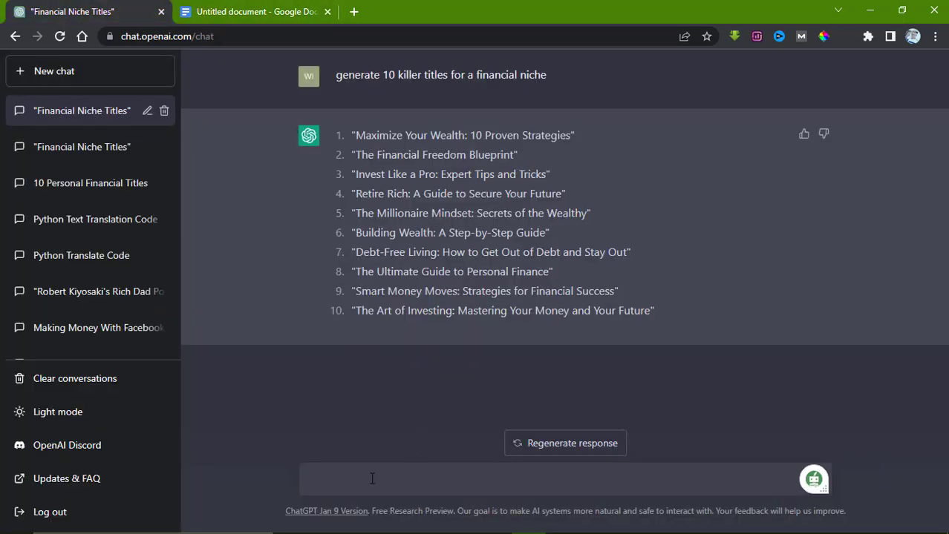
{"action": "mouse_move", "coordinate": [365, 484]}
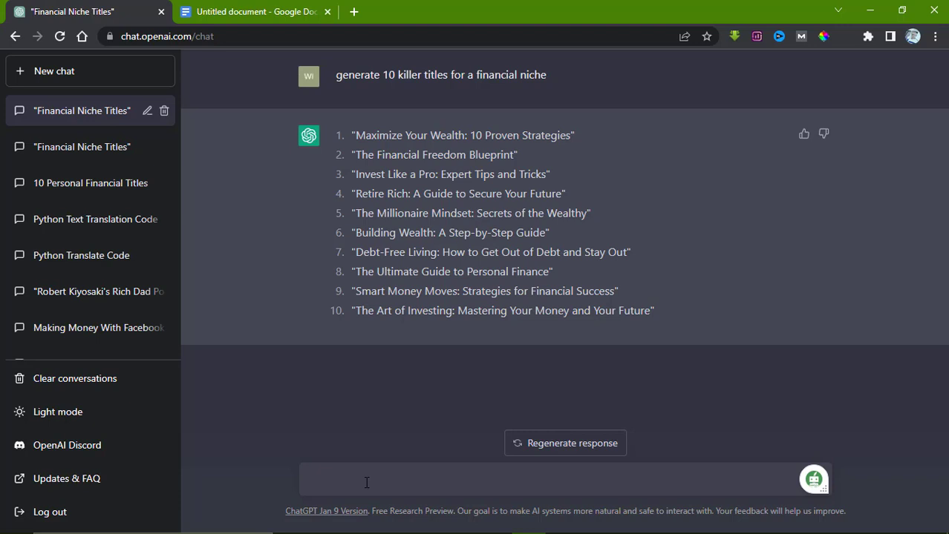
Ask ChatGPT to 'generate 10 chapters from this number 2' and review the list
{"action": "left_click", "coordinate": [365, 481]}
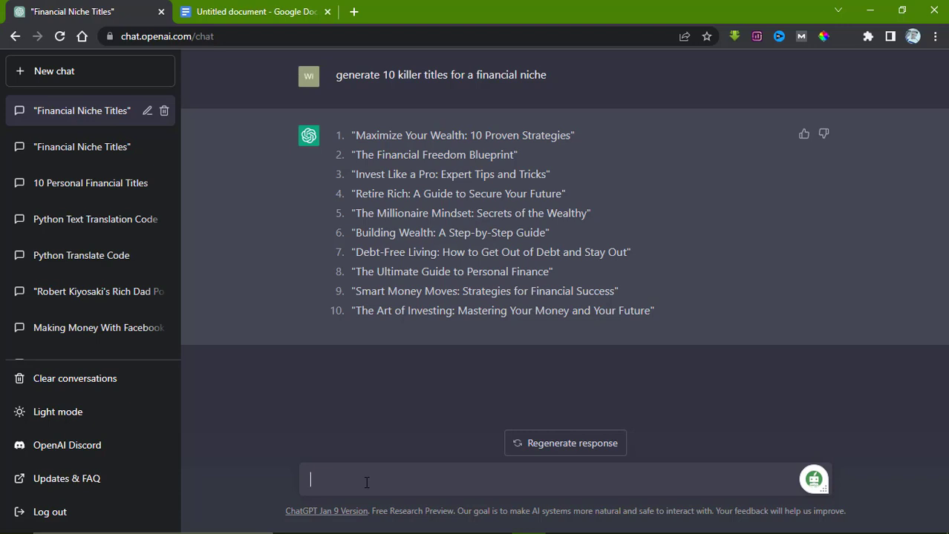
{"action": "type", "text": "generate"}
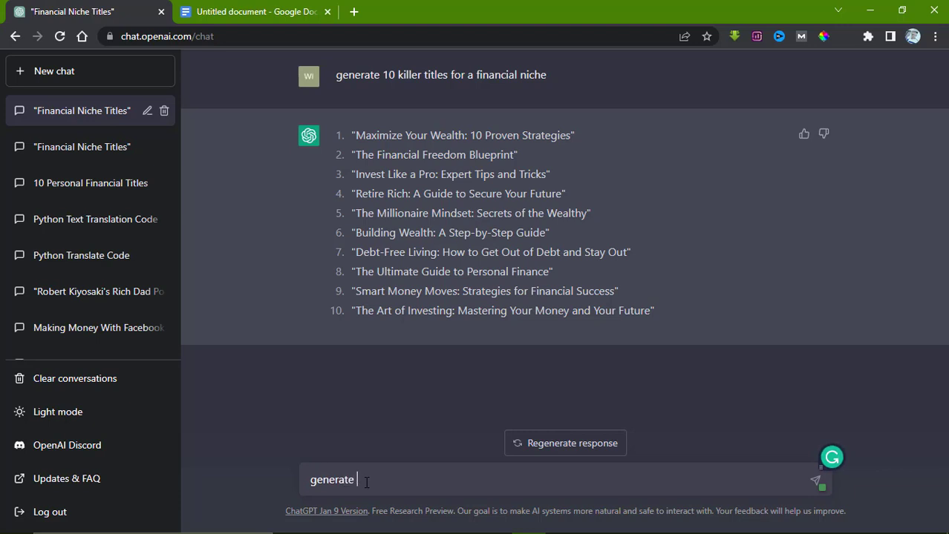
{"action": "type", "text": "10 chapters from"}
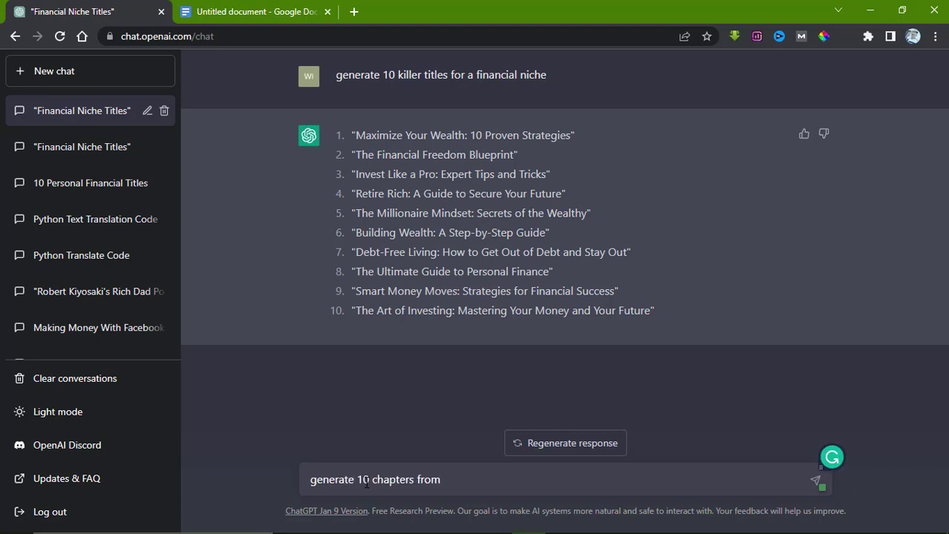
{"action": "type", "text": "this number"}
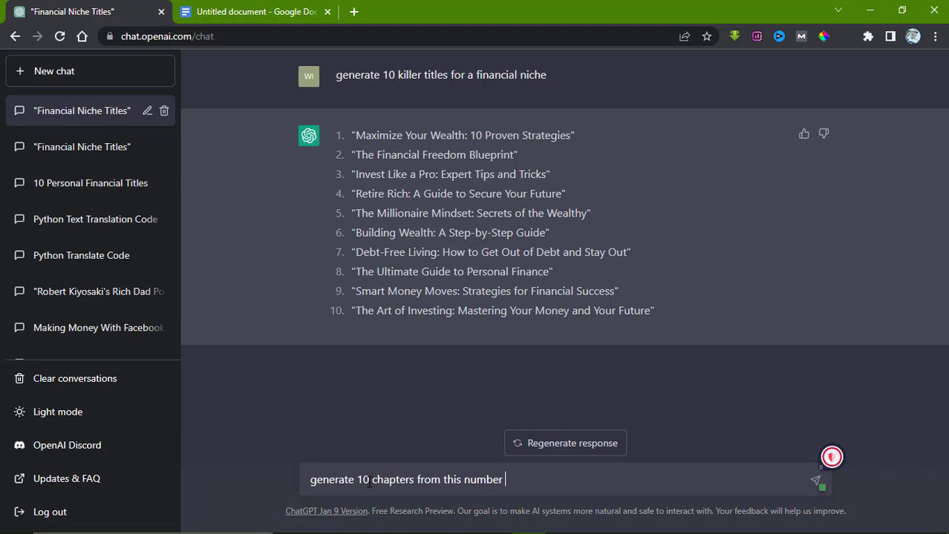
{"action": "type", "text": "2"}
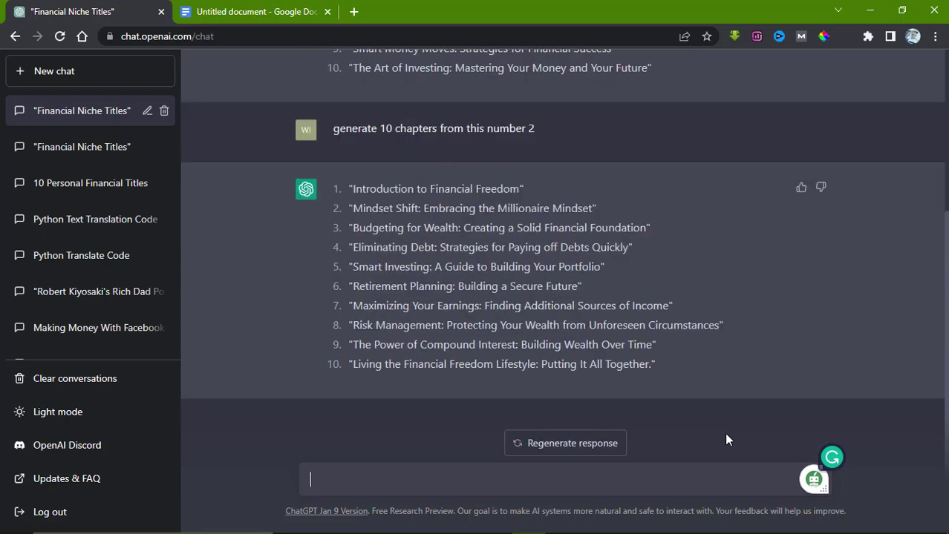
{"action": "scroll", "scroll_direction": "up", "scroll_amount": 3}
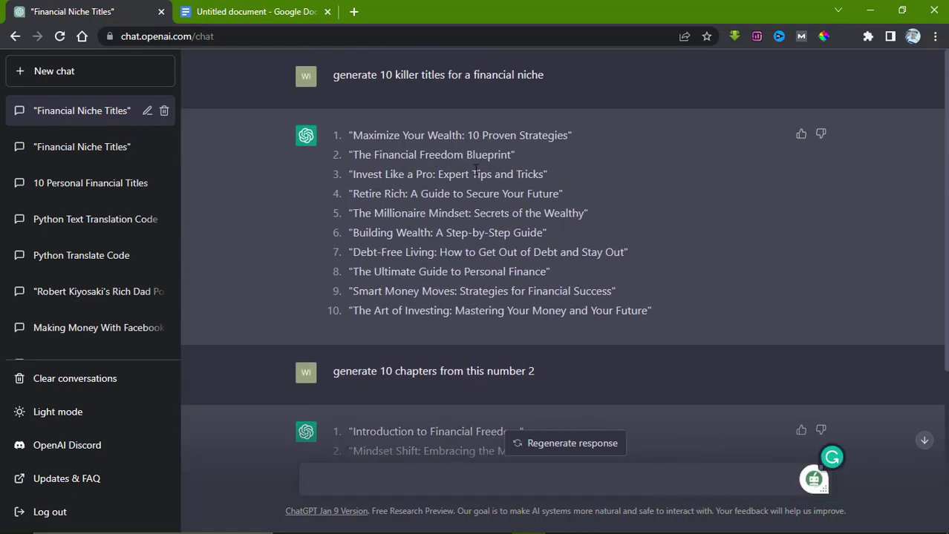
{"action": "scroll", "scroll_direction": "down", "scroll_amount": 3}
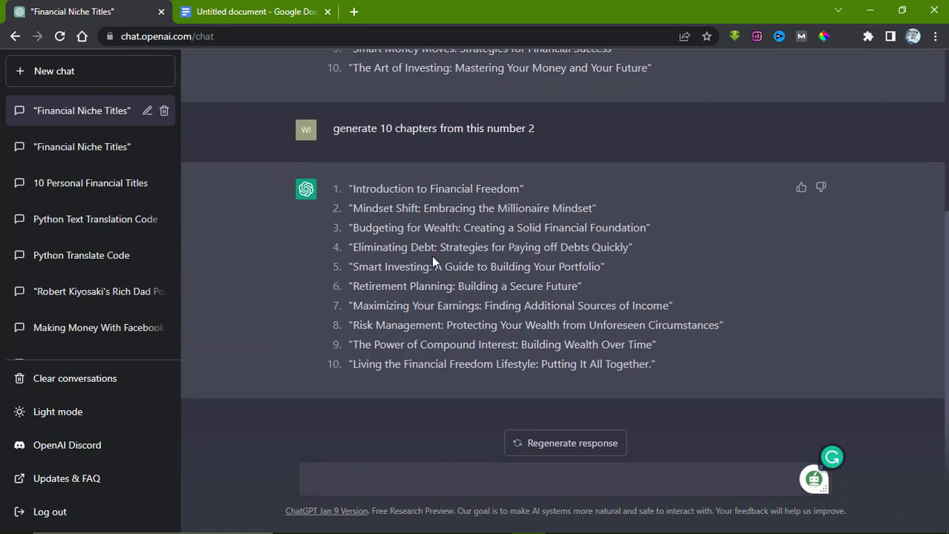
{"action": "mouse_move", "coordinate": [378, 217]}
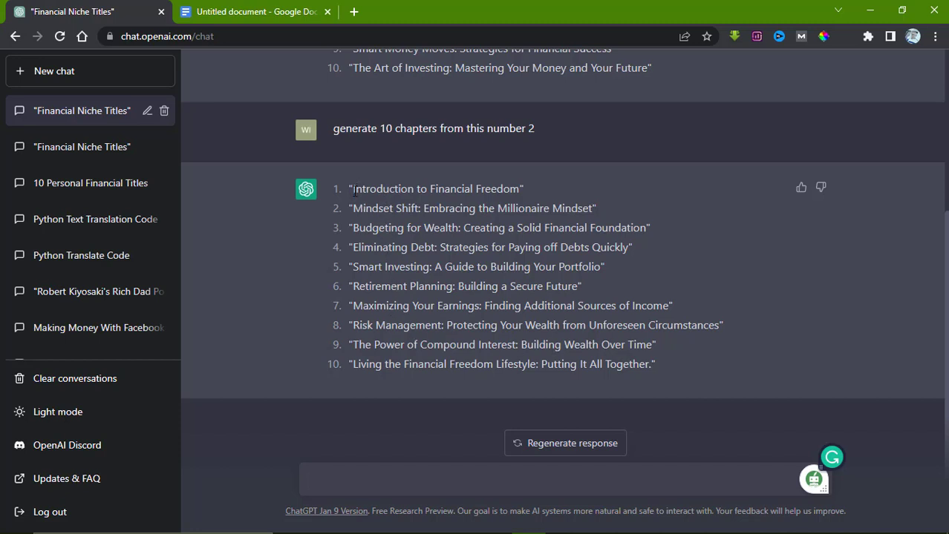
Copy the ten chapter titles into the Google Doc below the book title
{"action": "left_click_drag", "start_coordinate": [351, 189], "coordinate": [656, 364]}
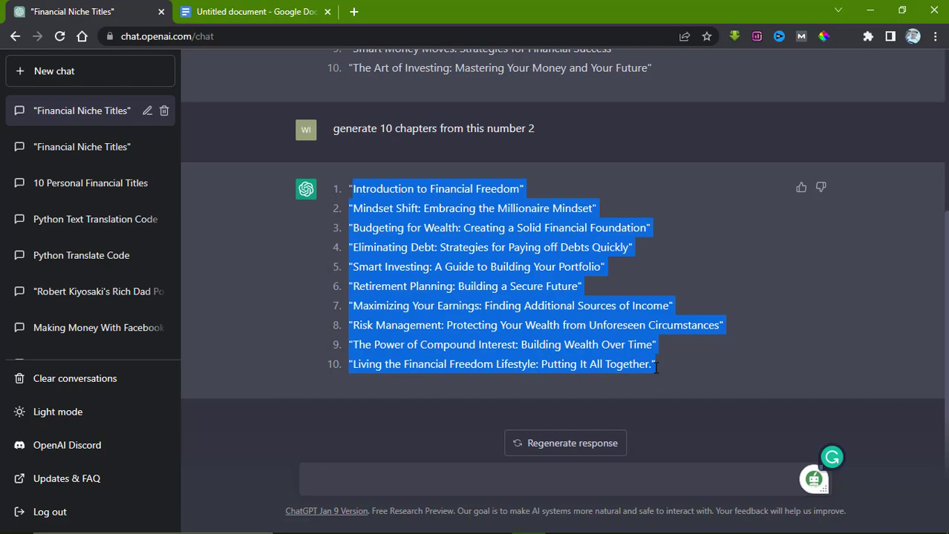
{"action": "left_click", "coordinate": [255, 12]}
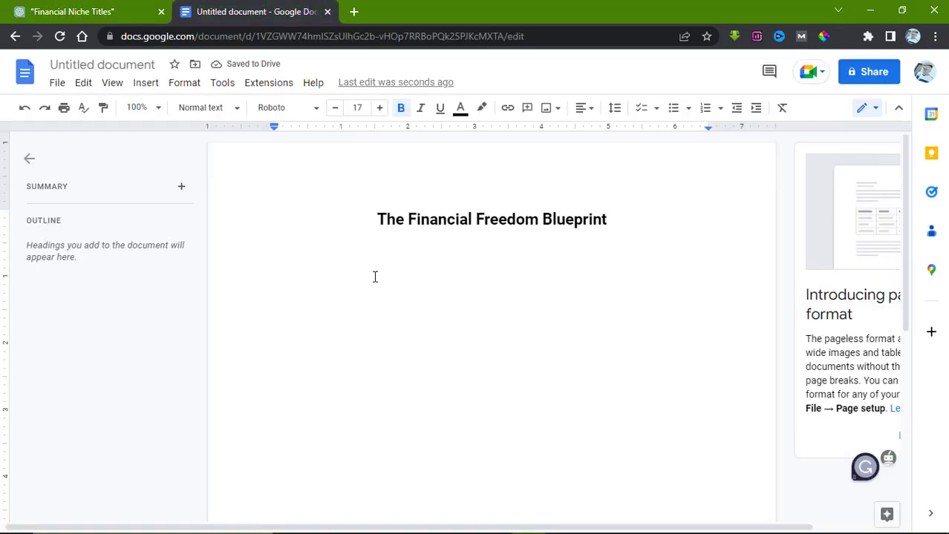
{"action": "left_click", "coordinate": [619, 220]}
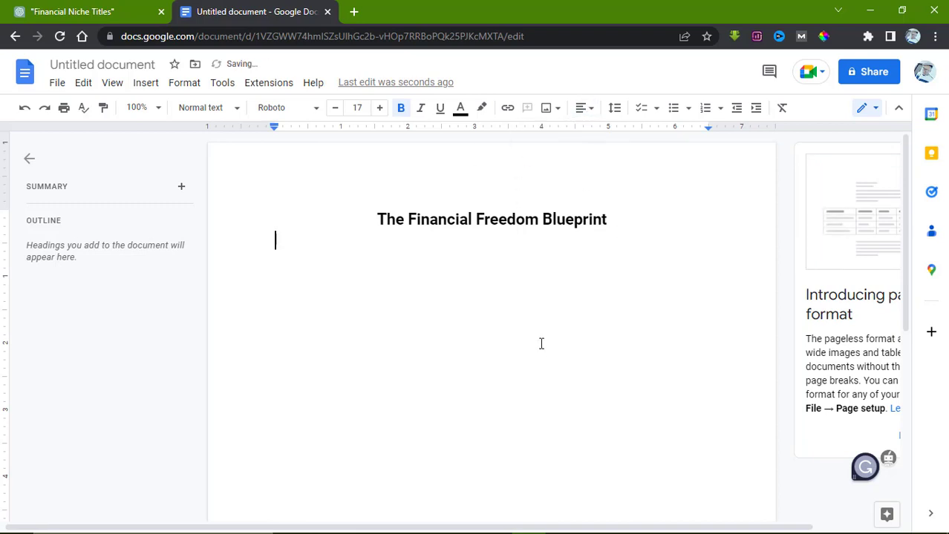
{"action": "mouse_move", "coordinate": [458, 304]}
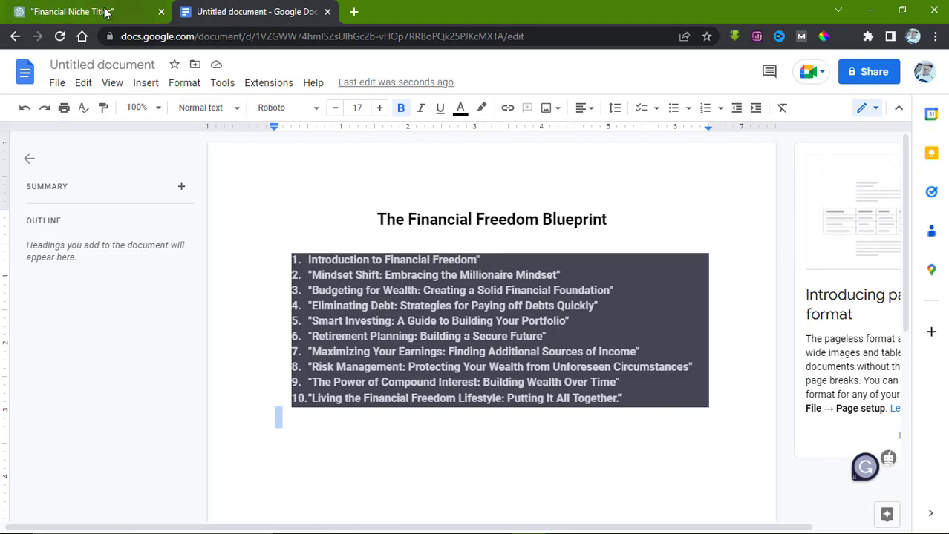
{"action": "left_click", "coordinate": [74, 14]}
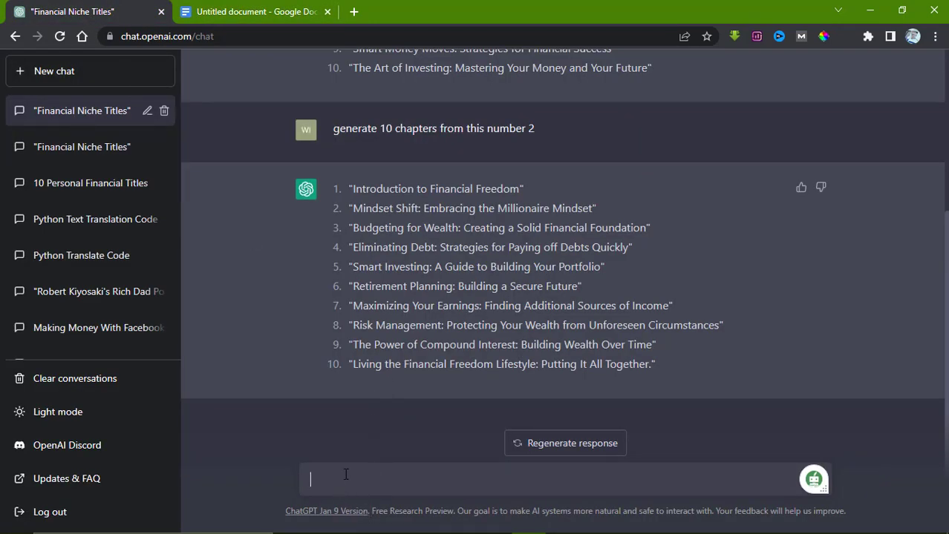
{"action": "mouse_move", "coordinate": [373, 420]}
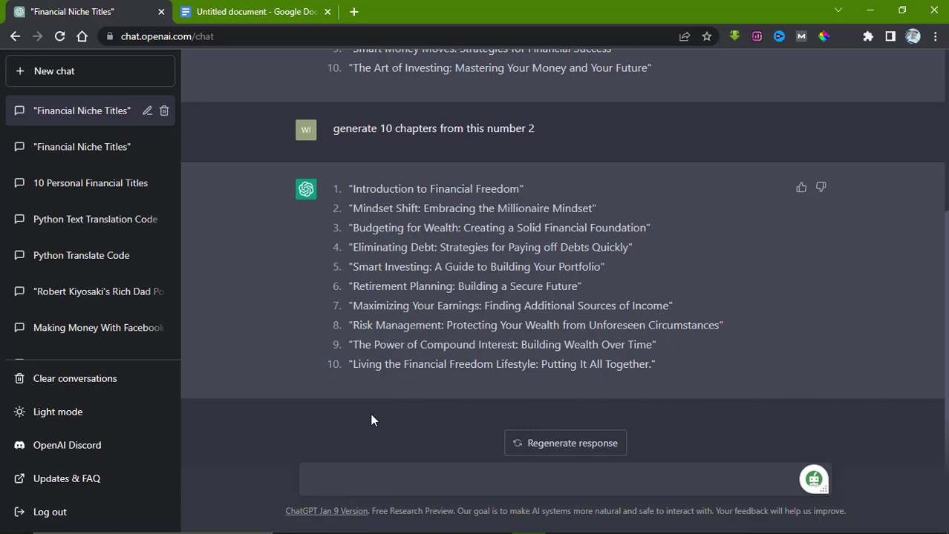
Ask ChatGPT to expand 'Introduction to Financial Freedom', resubmitting after the error
{"action": "type", "text": "please expand"}
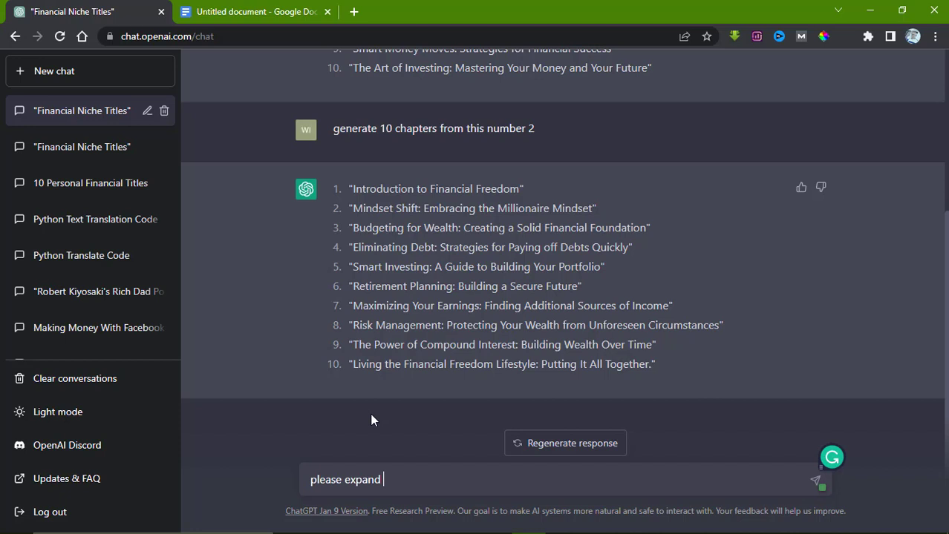
{"action": "type", "text": "this topic"}
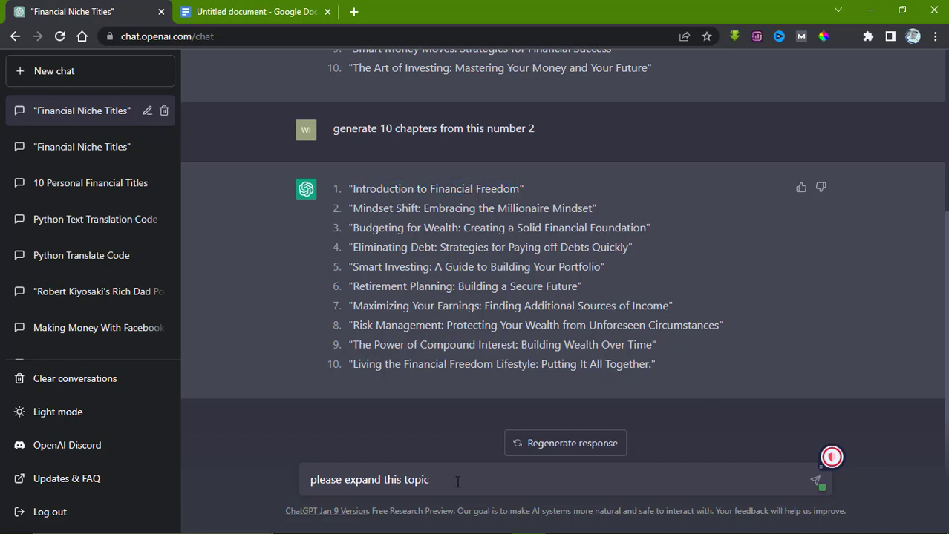
{"action": "type", "text": "Introduction to Financial Freedom"}
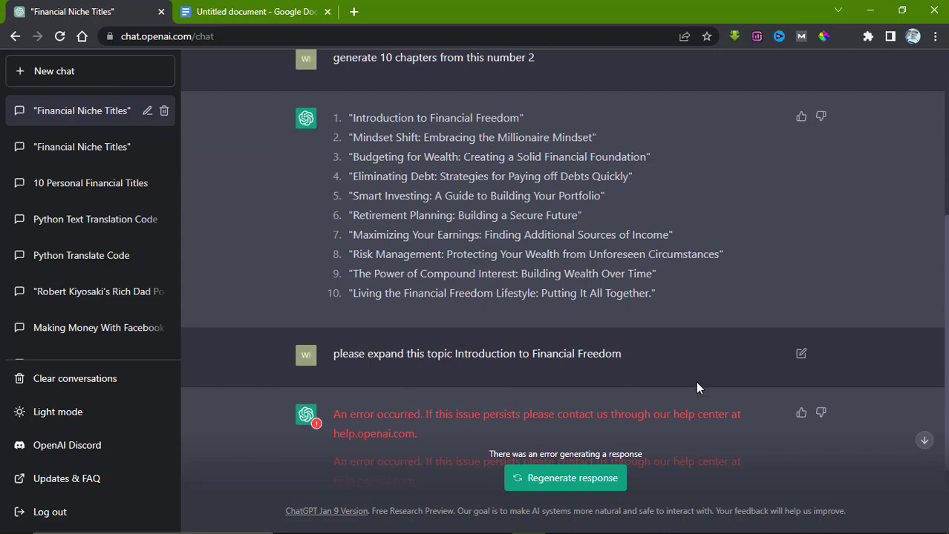
{"action": "left_click", "coordinate": [800, 353]}
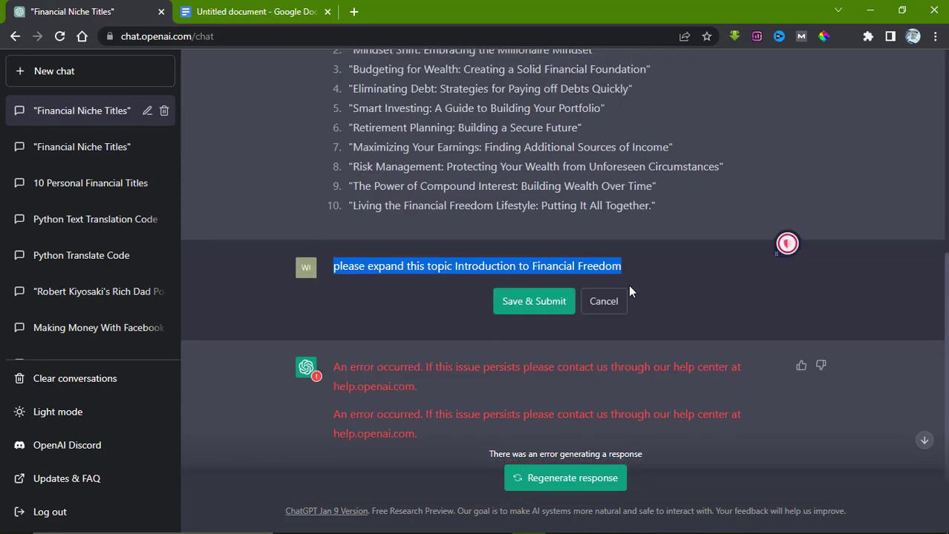
{"action": "left_click", "coordinate": [534, 301]}
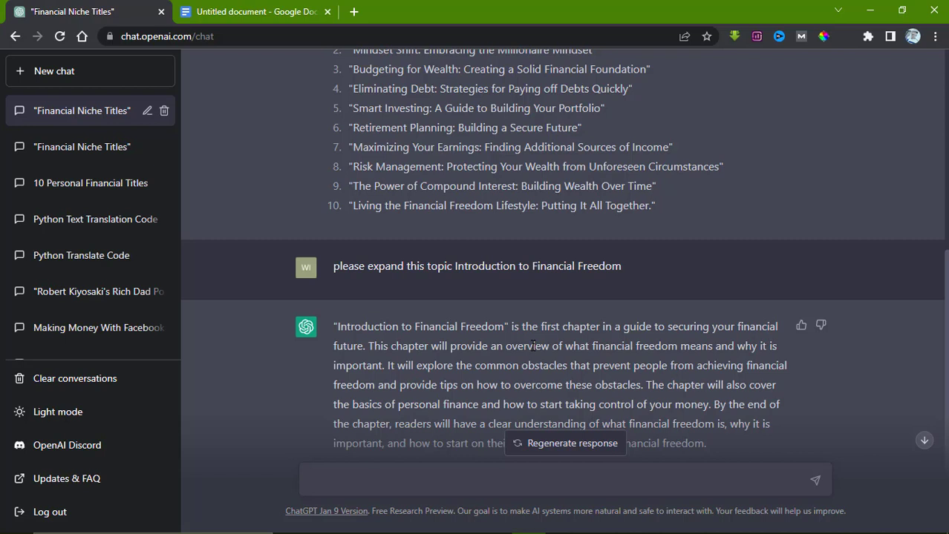
{"action": "scroll", "scroll_direction": "down", "scroll_amount": 3}
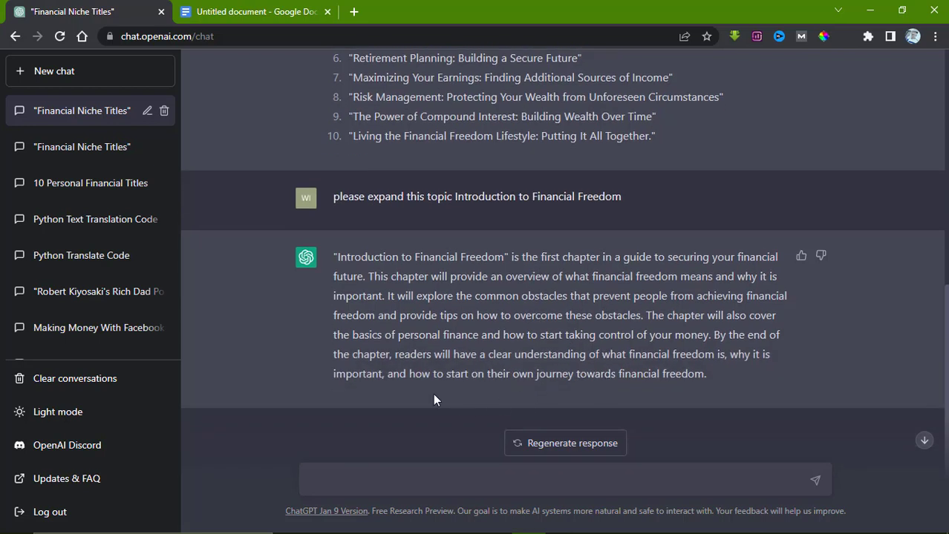
{"action": "mouse_move", "coordinate": [499, 395]}
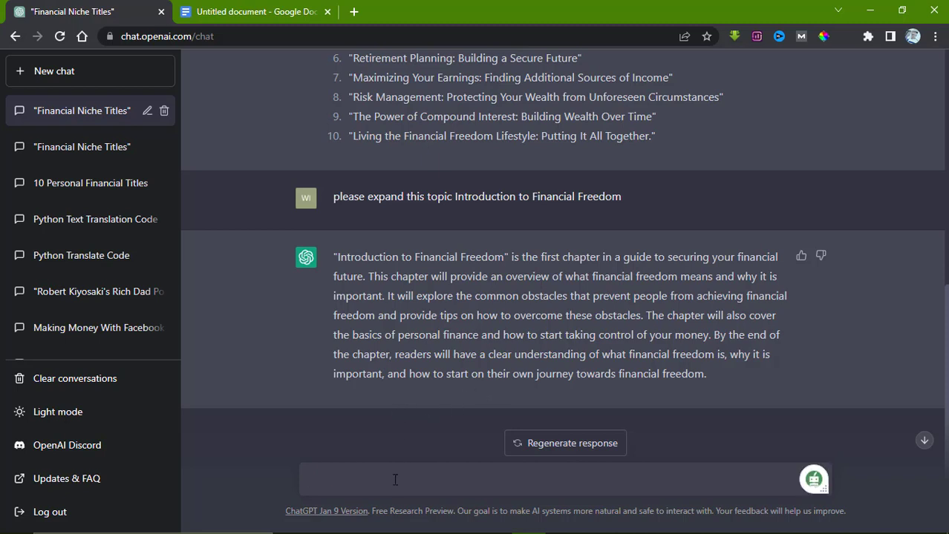
Ask ChatGPT 'please i need more details on this' and read the generated outline
{"action": "left_click", "coordinate": [395, 480]}
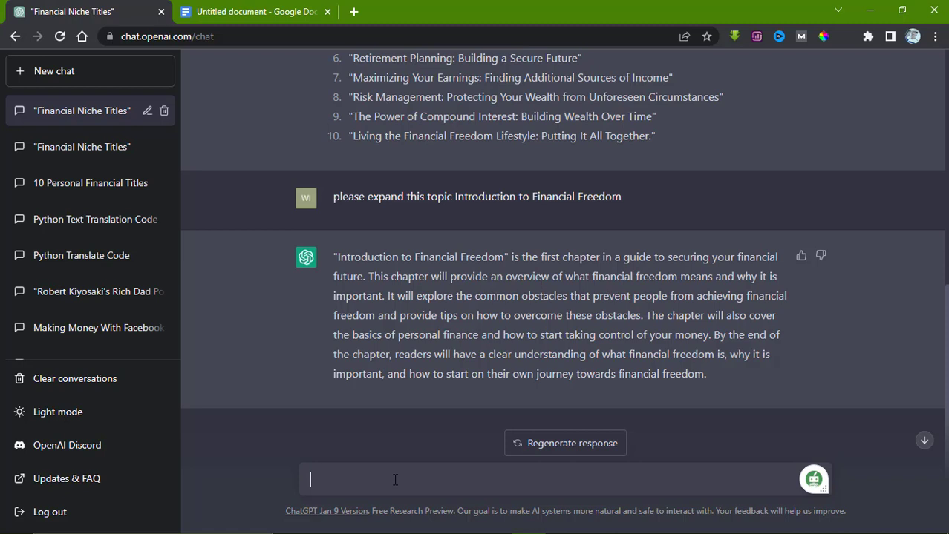
{"action": "type", "text": "p"}
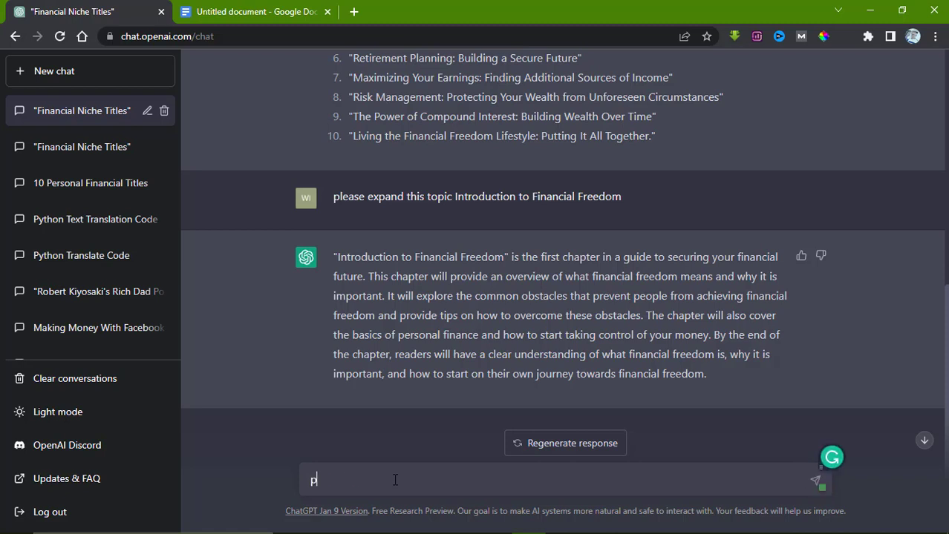
{"action": "type", "text": "lease i need"}
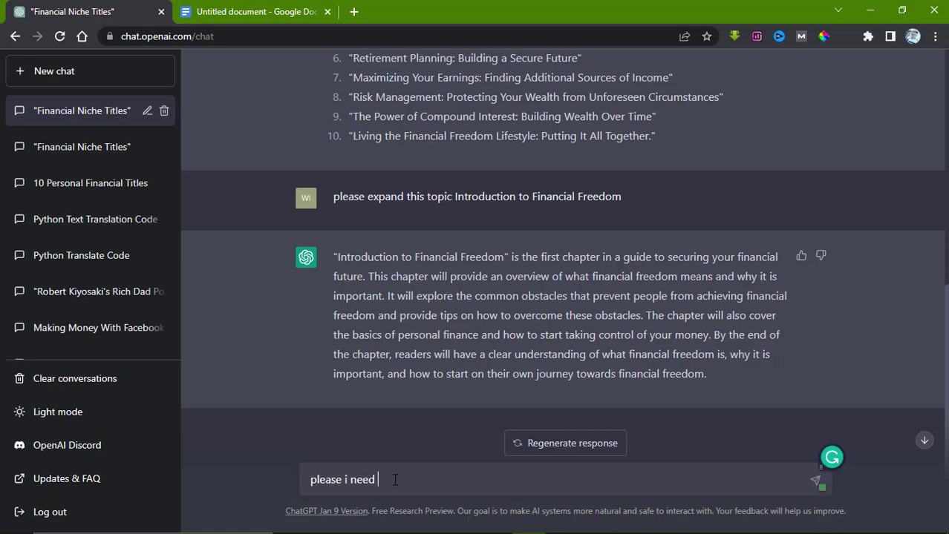
{"action": "type", "text": "more details"}
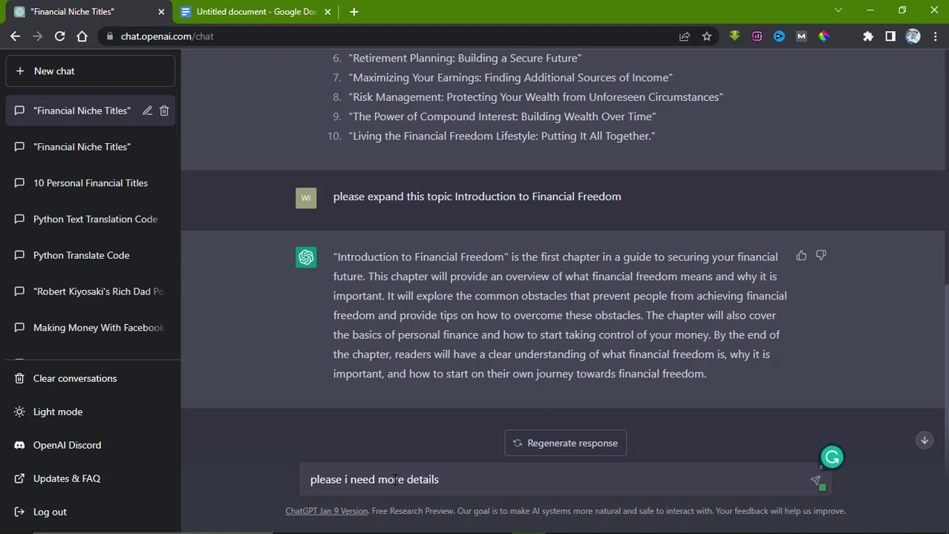
{"action": "type", "text": "on thi"}
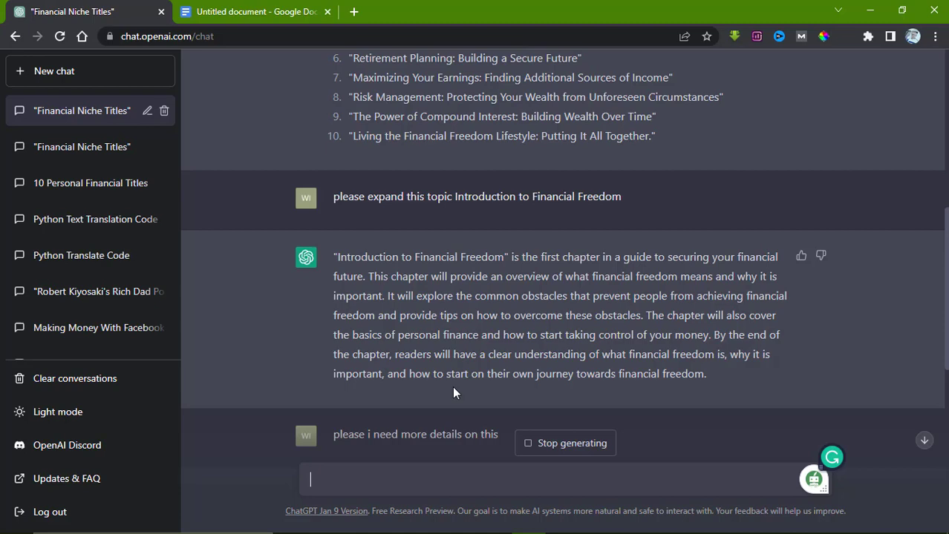
{"action": "scroll", "scroll_direction": "down", "scroll_amount": 3}
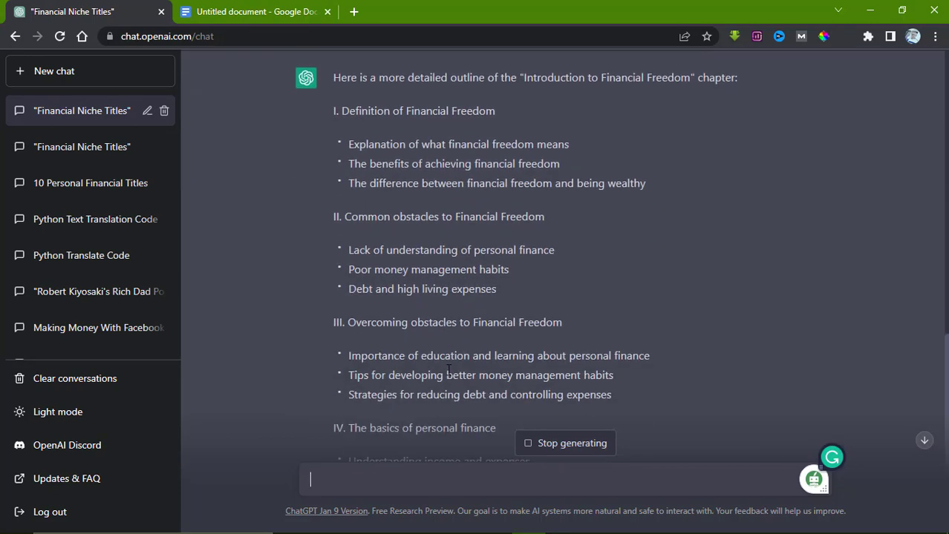
{"action": "scroll", "scroll_direction": "down", "scroll_amount": 3}
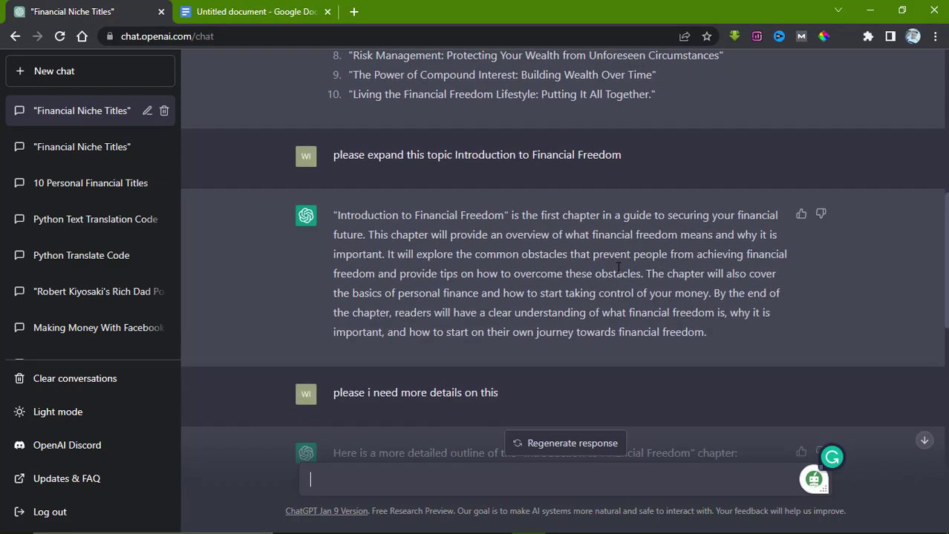
{"action": "scroll", "scroll_direction": "down", "scroll_amount": 3}
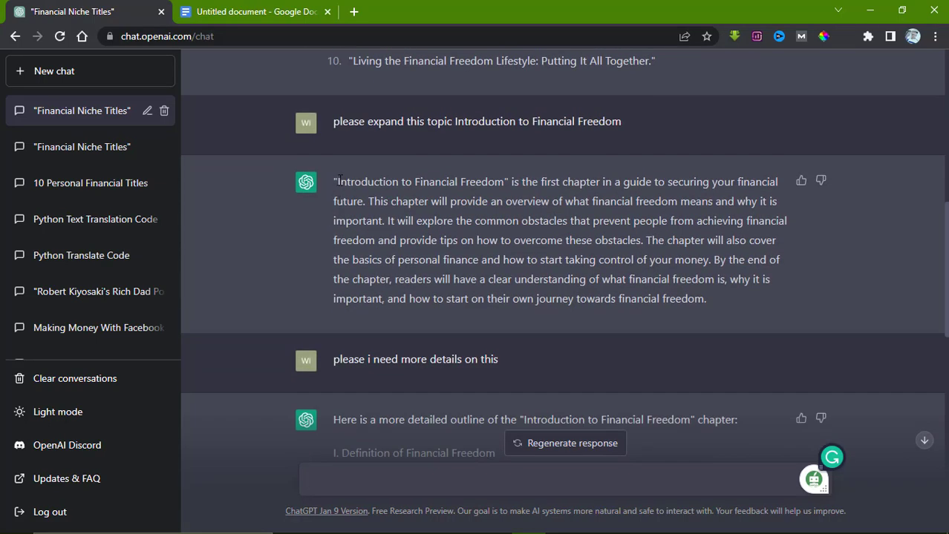
Paste the chapter introduction paragraph into the Doc, then select the detailed outline in ChatGPT
{"action": "left_click_drag", "start_coordinate": [334, 182], "coordinate": [707, 298]}
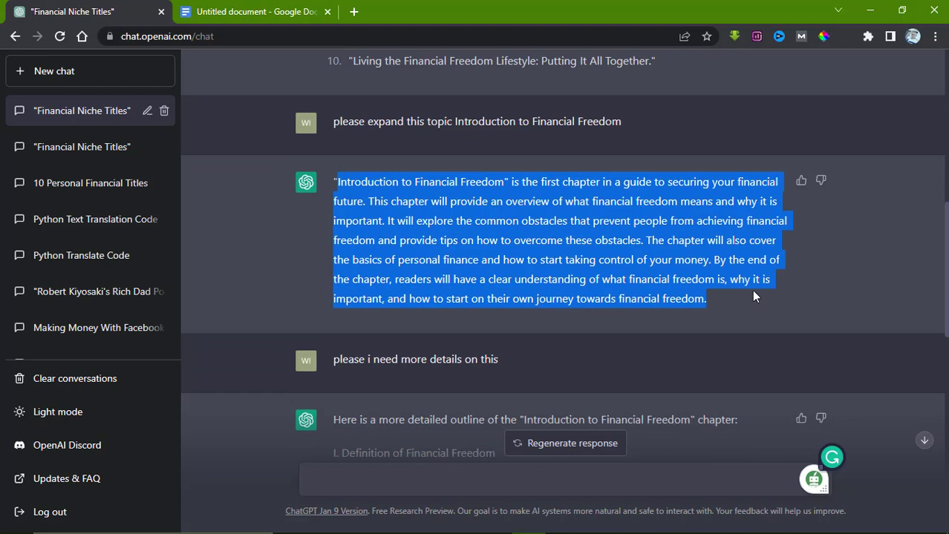
{"action": "left_click", "coordinate": [256, 12]}
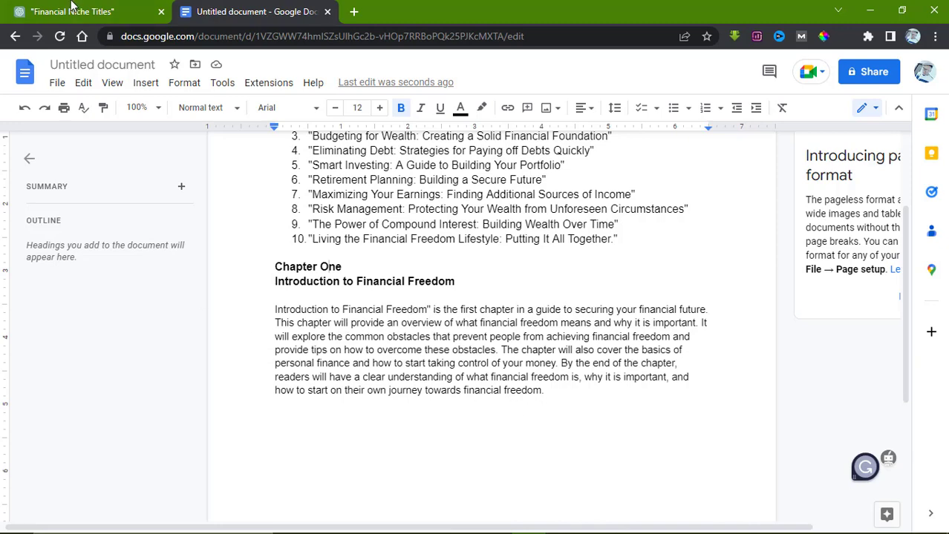
{"action": "left_click", "coordinate": [79, 9]}
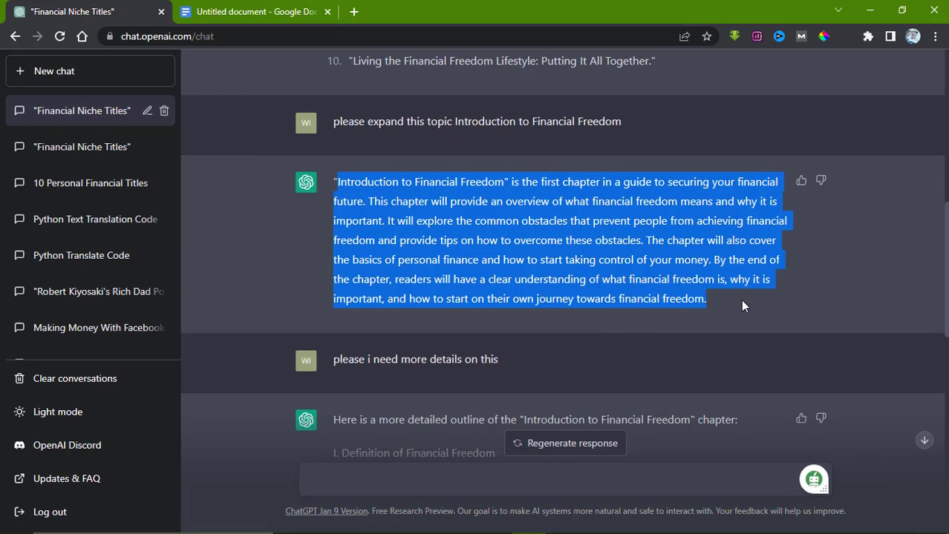
{"action": "scroll", "scroll_direction": "down", "scroll_amount": 3}
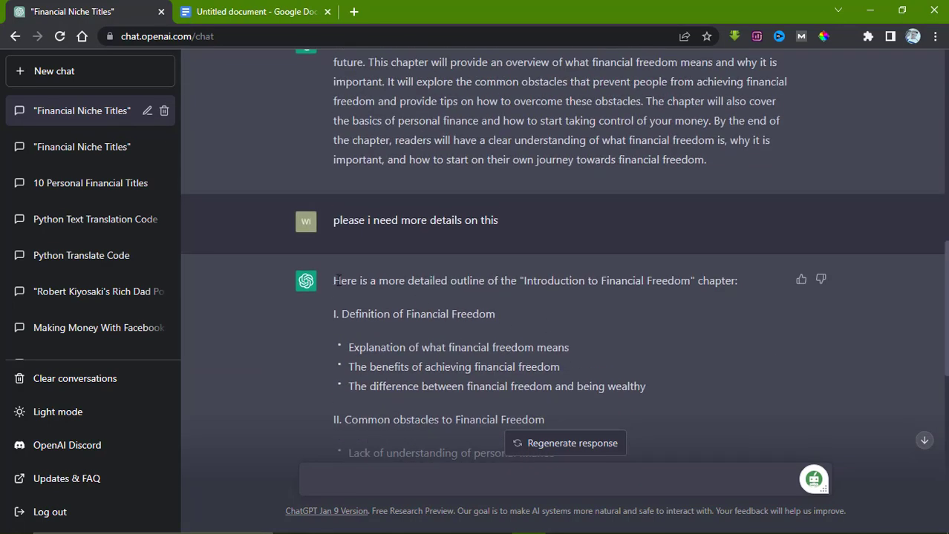
{"action": "left_click_drag", "start_coordinate": [333, 313], "coordinate": [635, 419]}
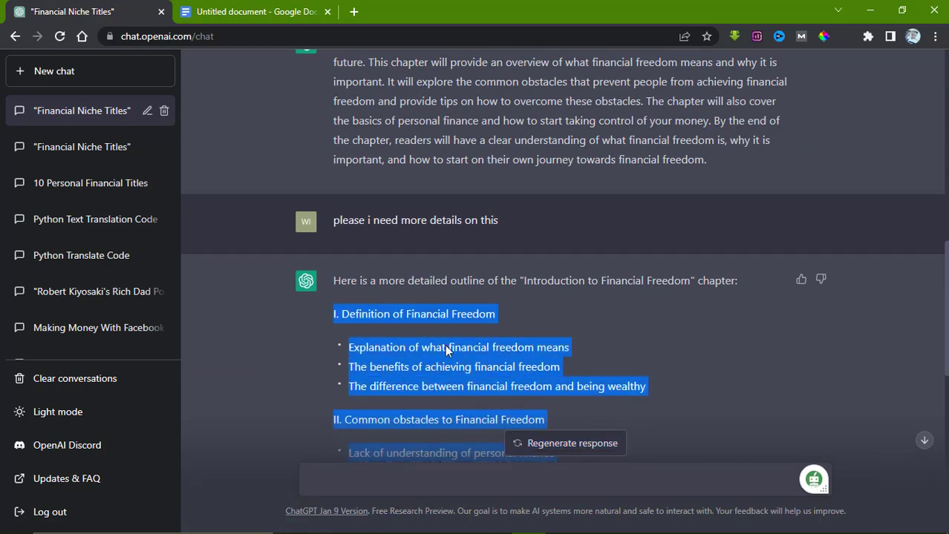
{"action": "scroll", "scroll_direction": "down", "scroll_amount": 3}
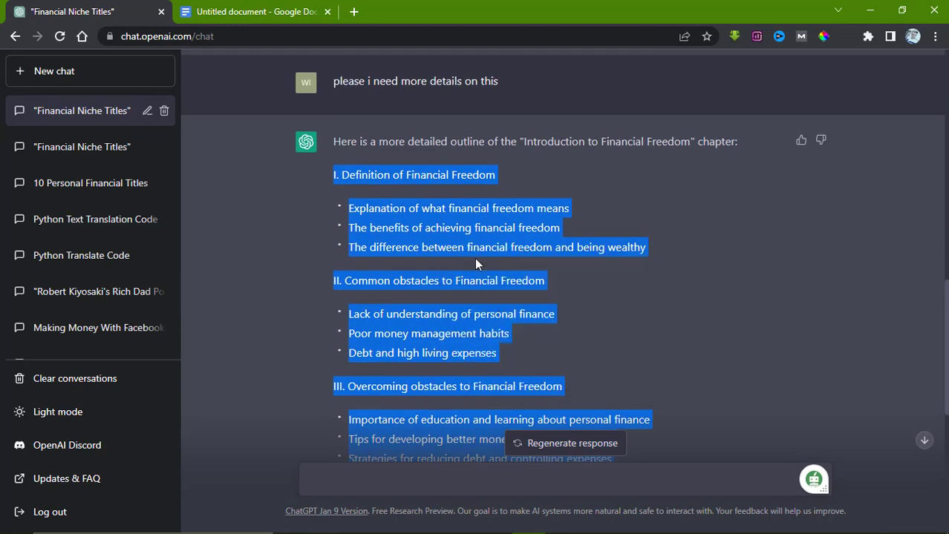
Paste the five-section outline into the Google Doc beneath the introduction paragraph
{"action": "left_click", "coordinate": [264, 12]}
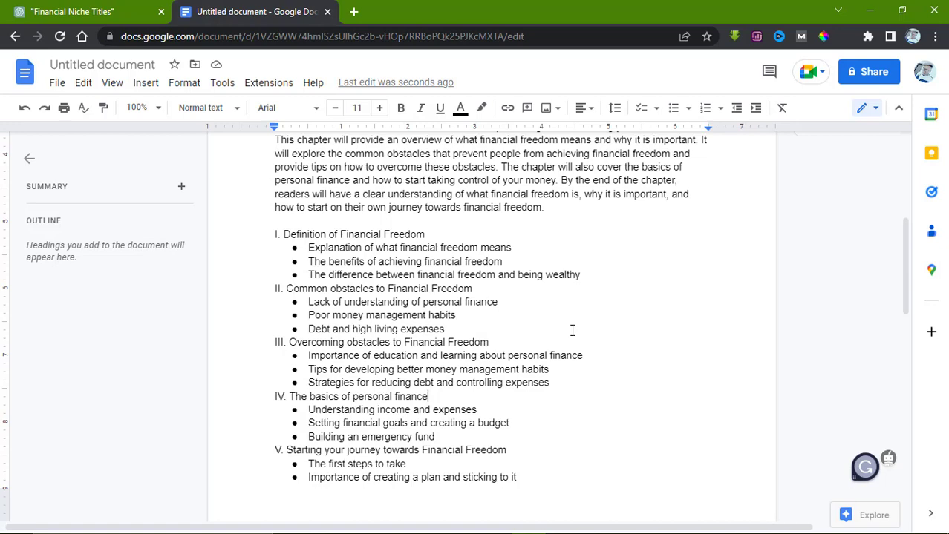
{"action": "left_click", "coordinate": [75, 9]}
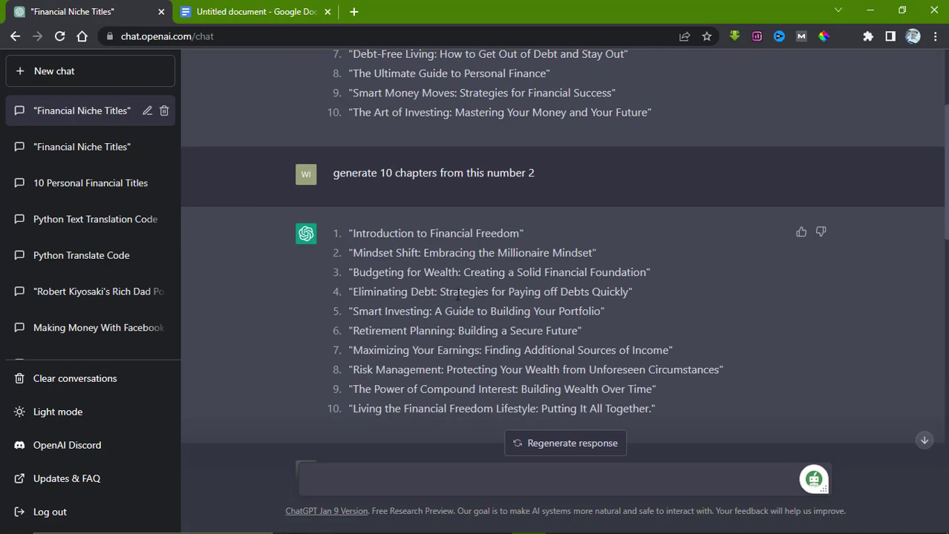
{"action": "mouse_move", "coordinate": [415, 267]}
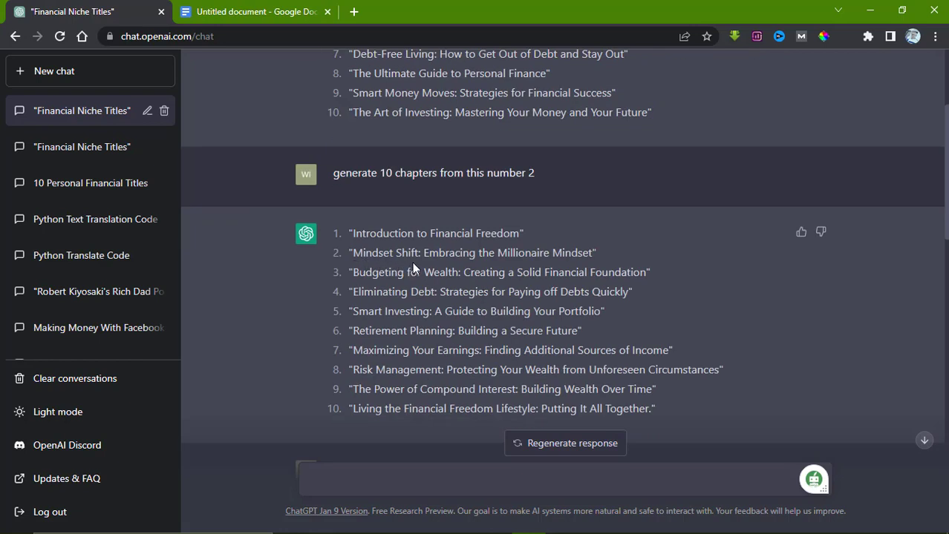
{"action": "mouse_move", "coordinate": [519, 267]}
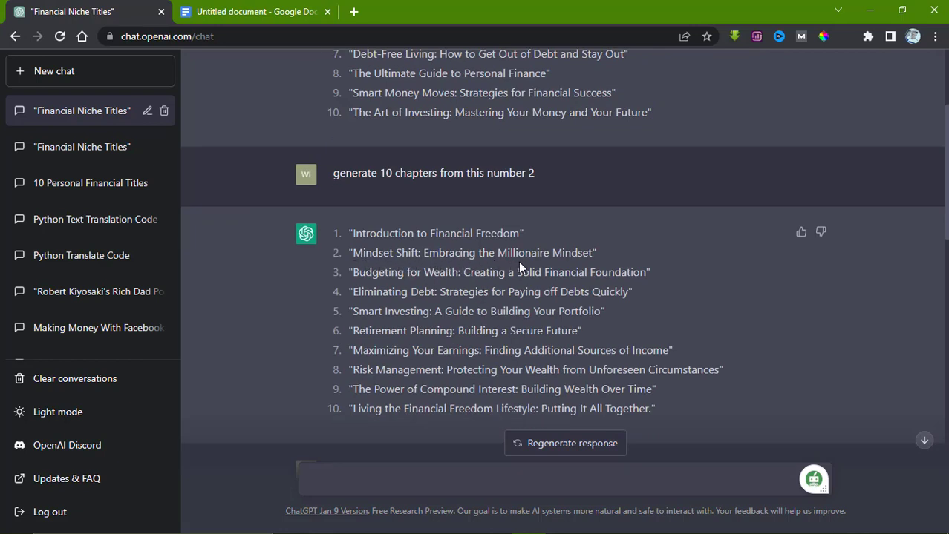
{"action": "mouse_move", "coordinate": [484, 362]}
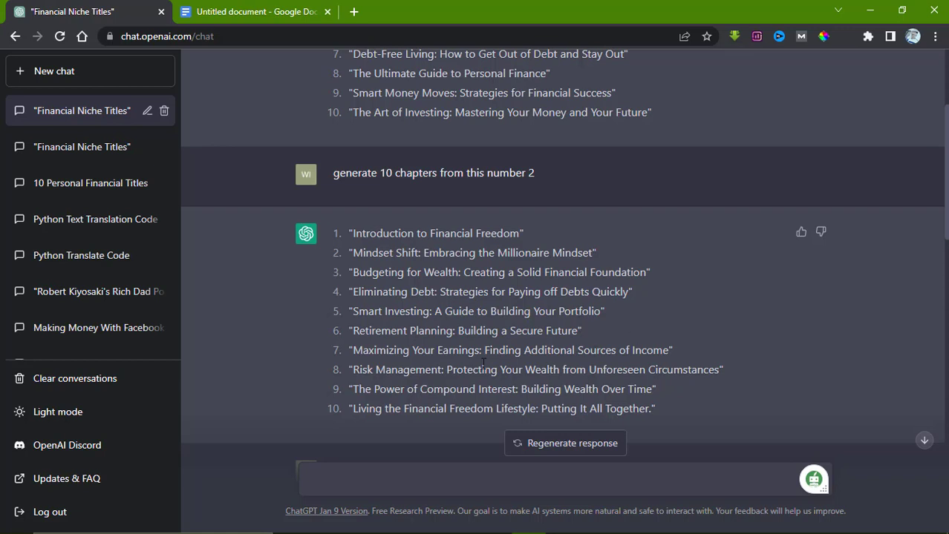
{"action": "mouse_move", "coordinate": [485, 343]}
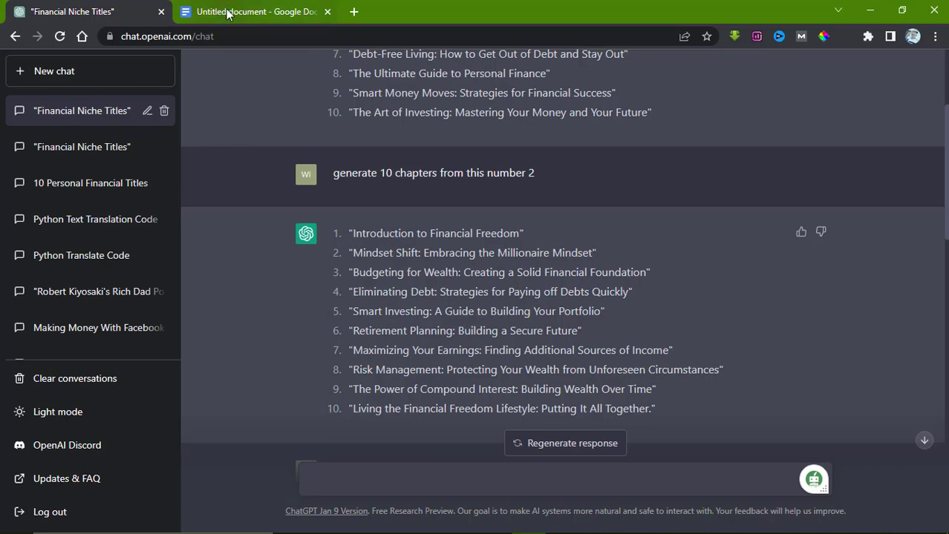
{"action": "left_click", "coordinate": [255, 12]}
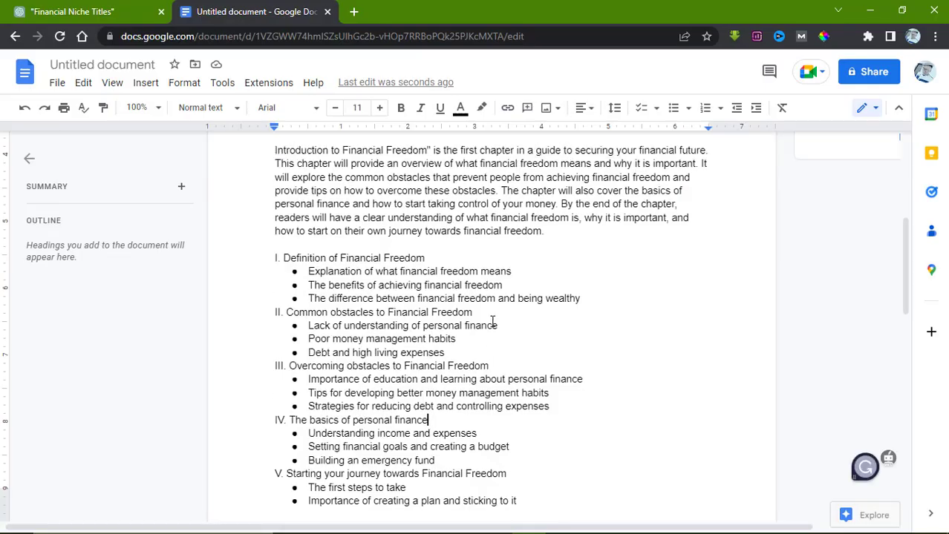
{"action": "scroll", "scroll_direction": "down", "scroll_amount": 3}
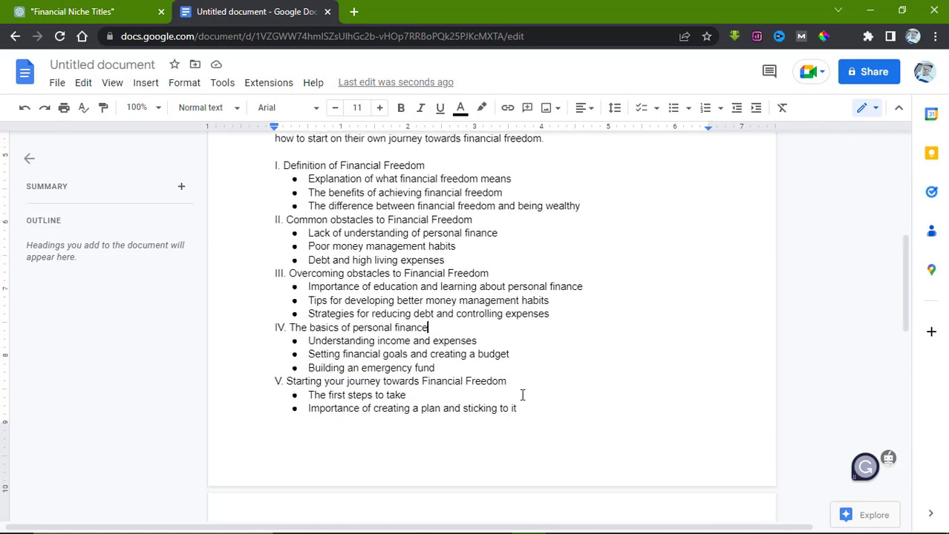
{"action": "left_click", "coordinate": [90, 12]}
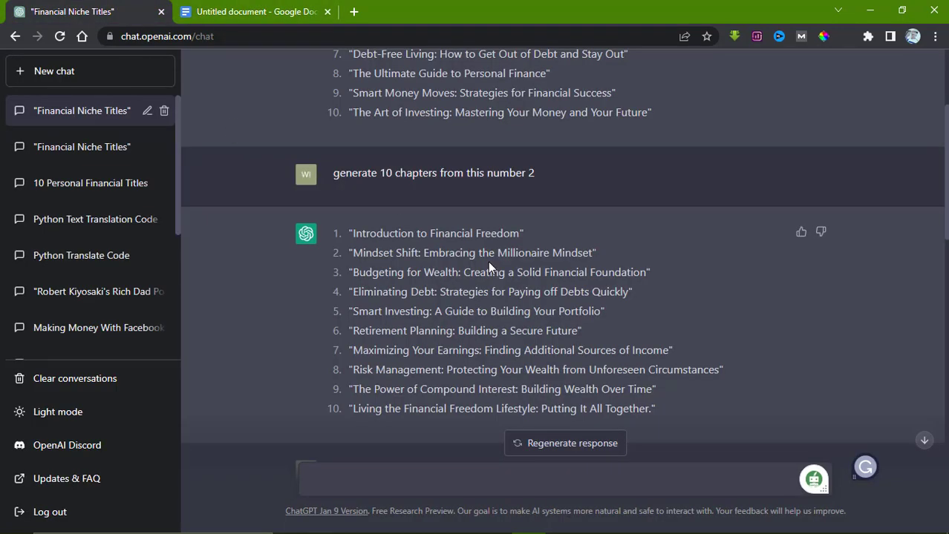
{"action": "mouse_move", "coordinate": [573, 328]}
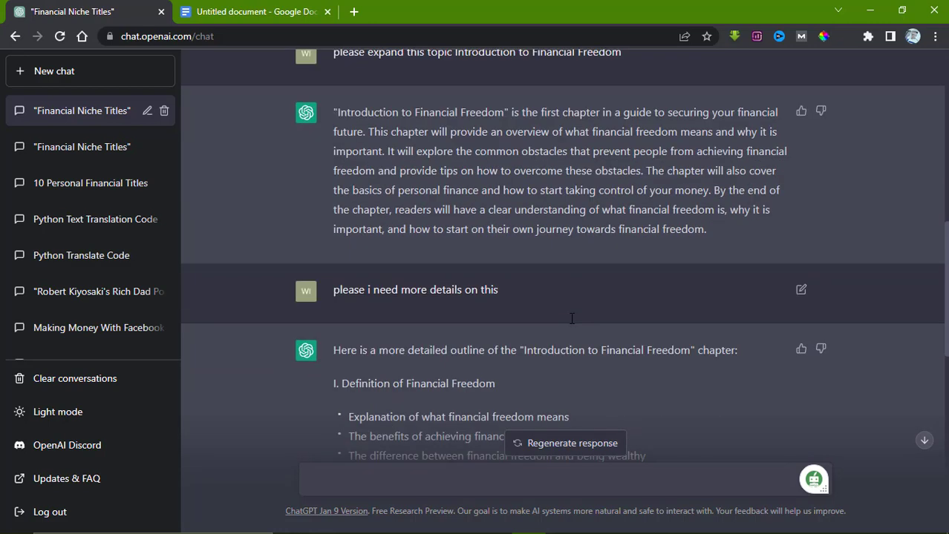
Ask ChatGPT whether the chapter content is plagiarism free, retrying after the first reply errors
{"action": "scroll", "scroll_direction": "down", "scroll_amount": 3}
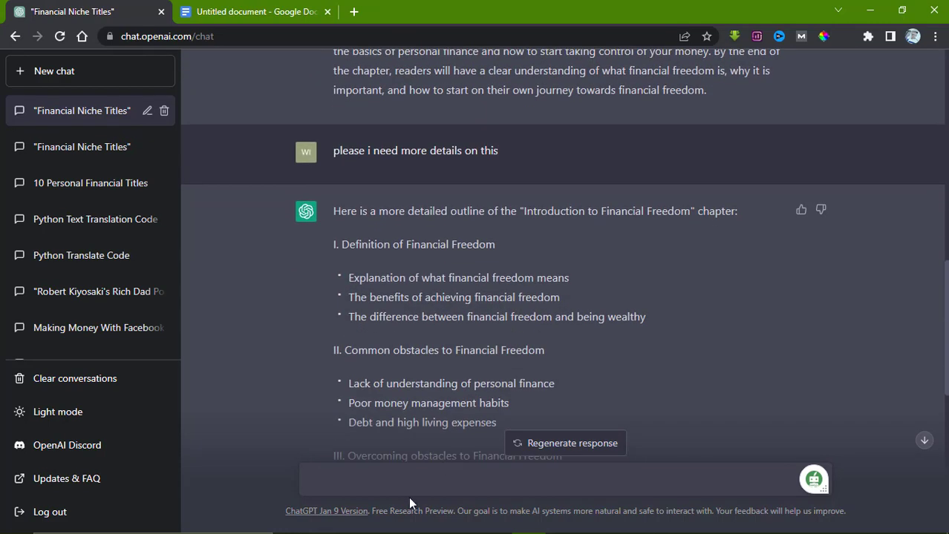
{"action": "scroll", "scroll_direction": "down", "scroll_amount": 3}
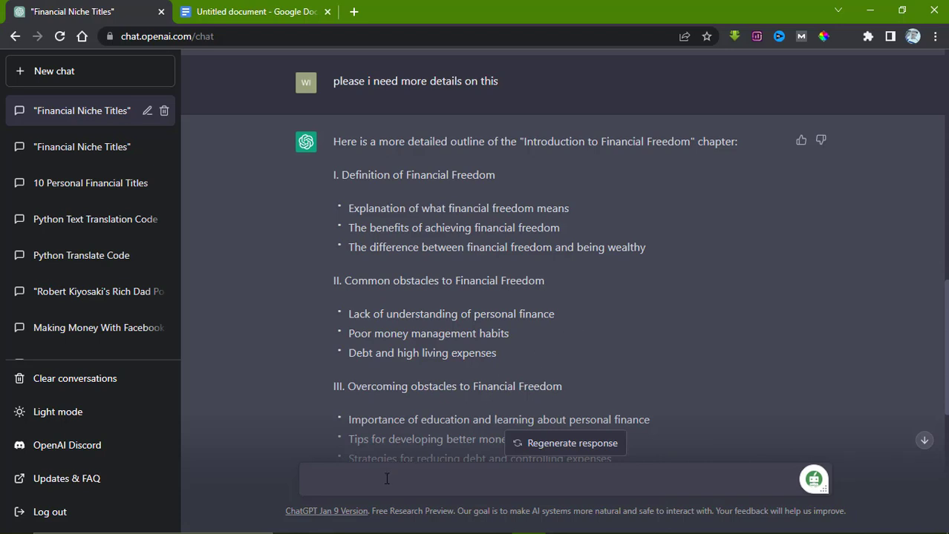
{"action": "scroll", "scroll_direction": "down", "scroll_amount": 3}
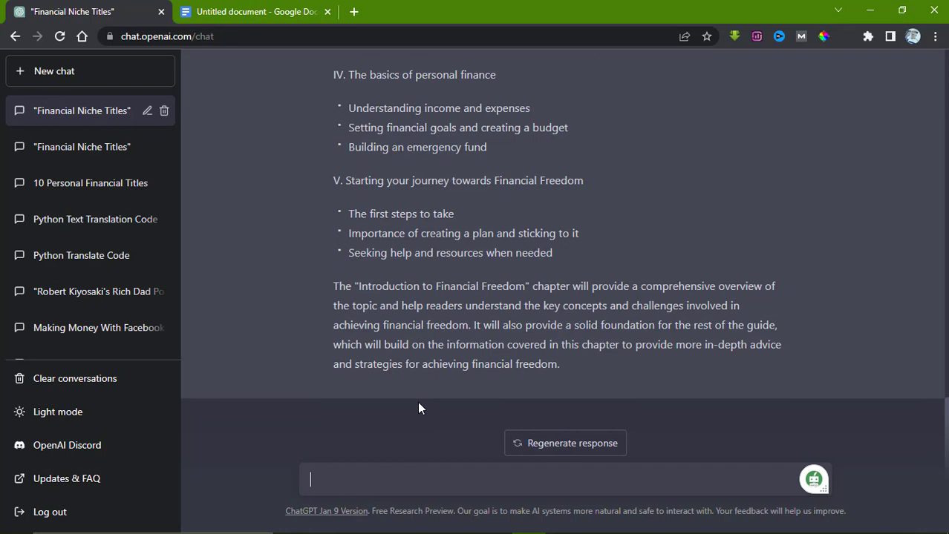
{"action": "type", "text": "please is this plagiarism free?"}
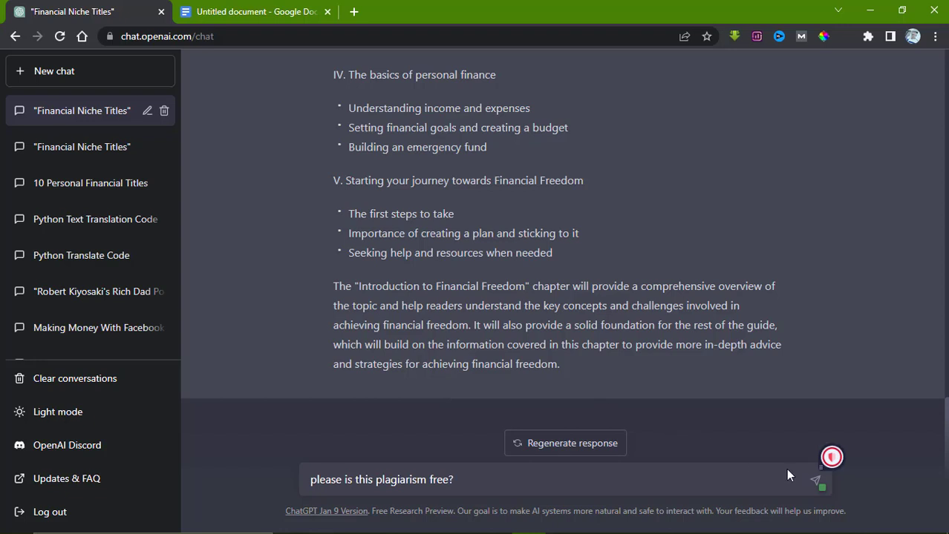
{"action": "left_click", "coordinate": [822, 484]}
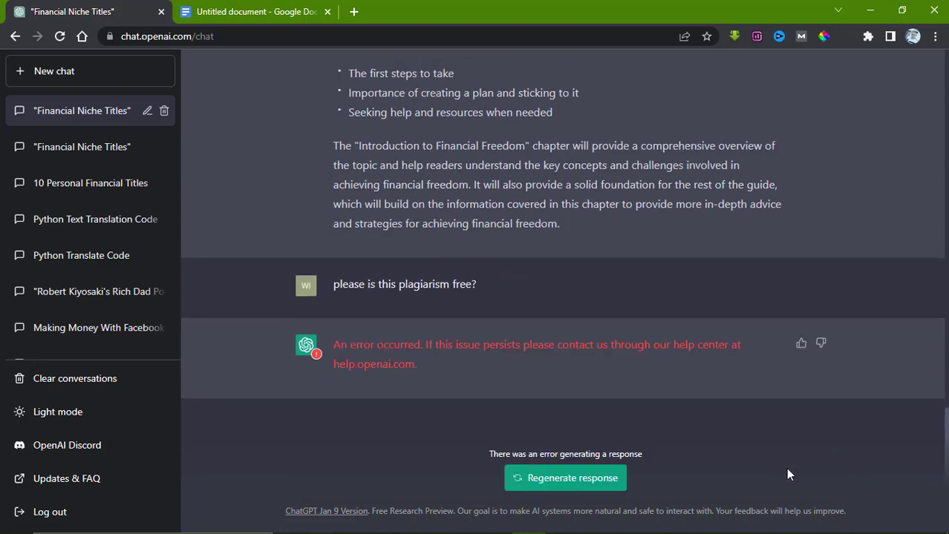
{"action": "mouse_move", "coordinate": [566, 478]}
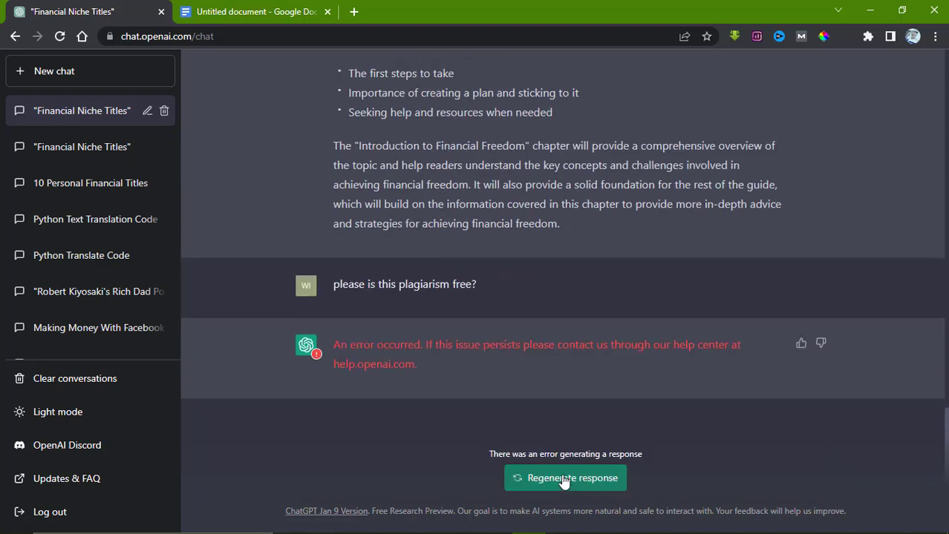
{"action": "left_click", "coordinate": [566, 478]}
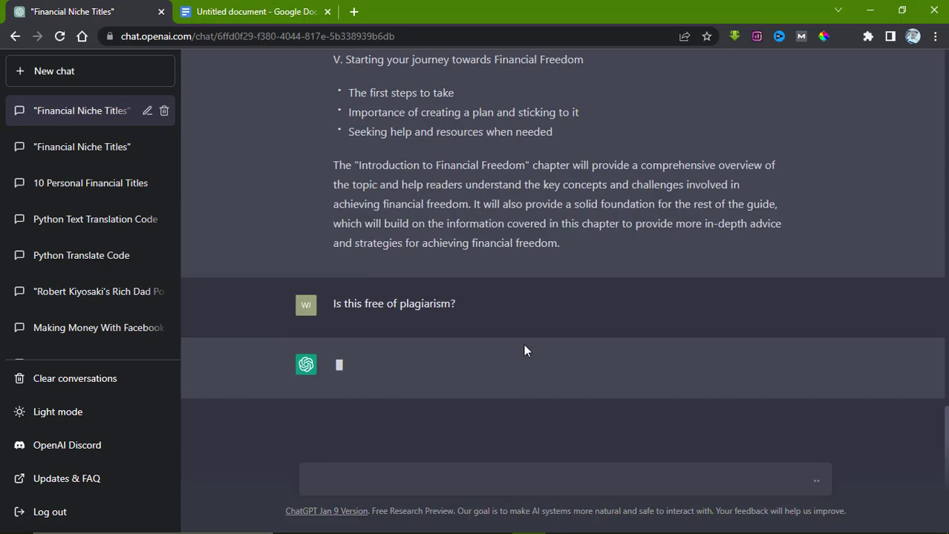